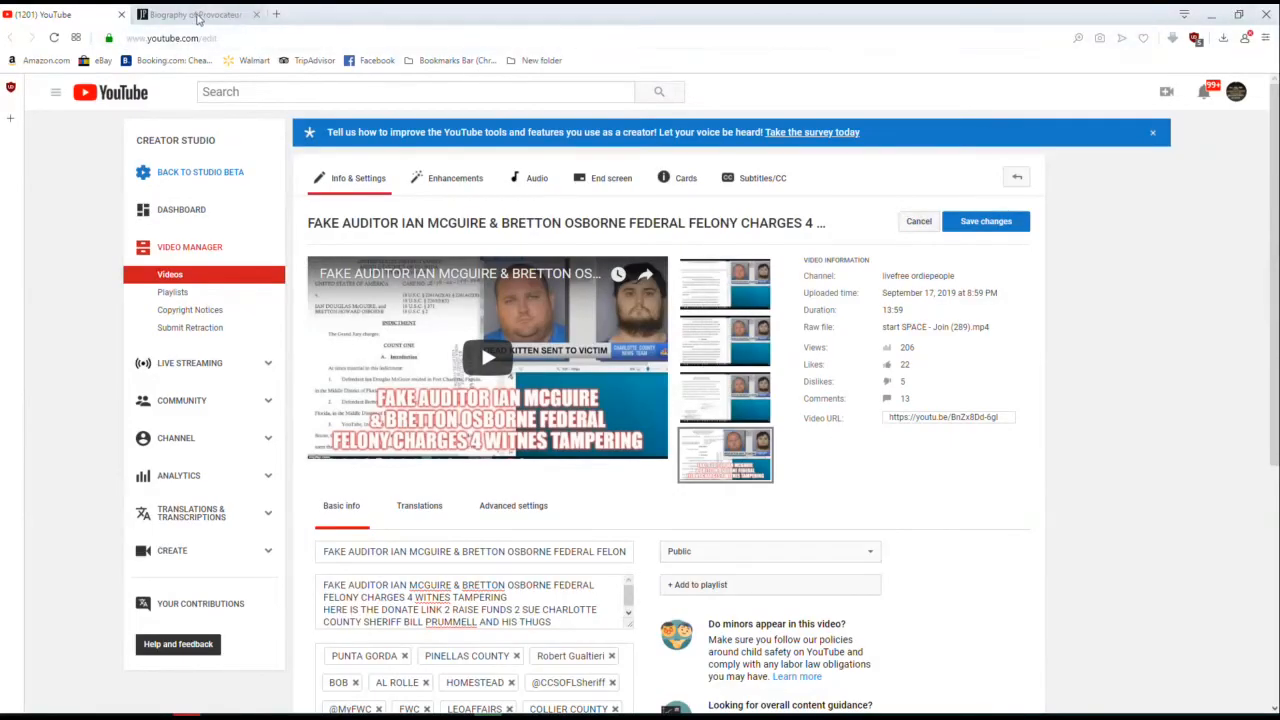
Open the 'Biography of Provocateur' tab and scroll to its heading and introductory paragraph.
{"action": "left_click", "coordinate": [190, 14]}
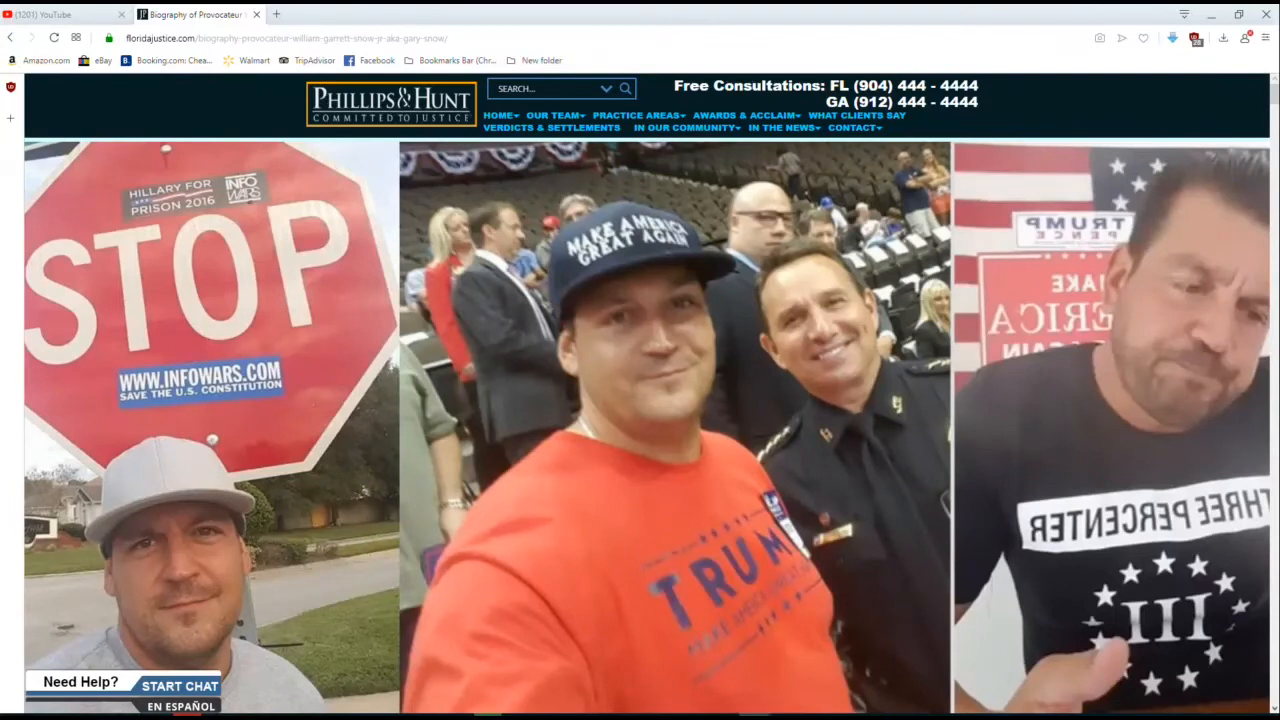
{"action": "mouse_move", "coordinate": [55, 14]}
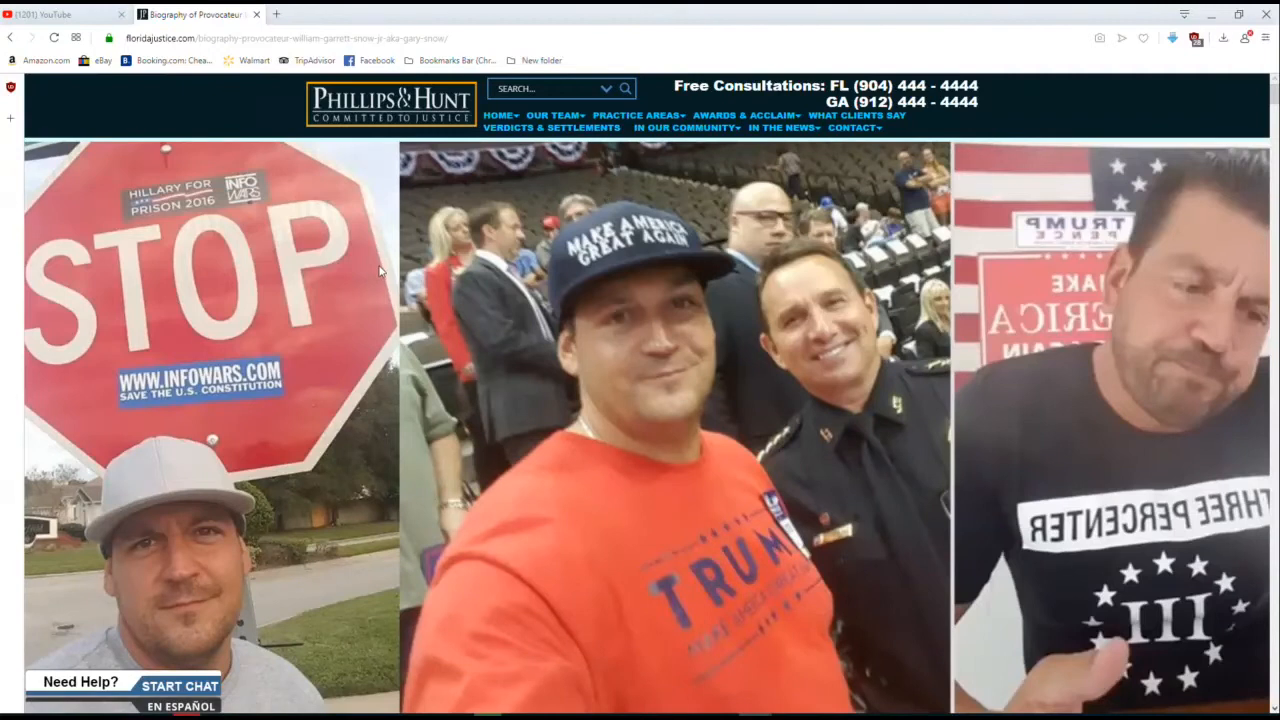
{"action": "scroll", "scroll_direction": "down", "scroll_amount": 3}
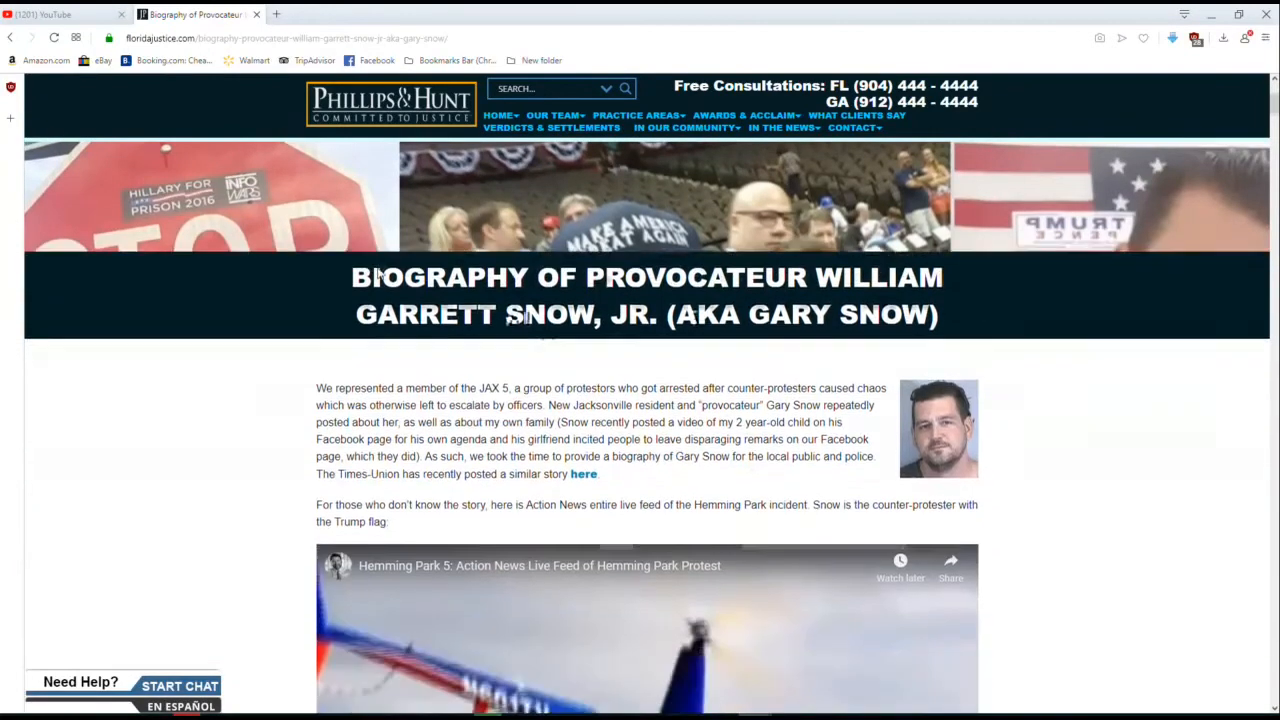
{"action": "scroll", "scroll_direction": "down", "scroll_amount": 3}
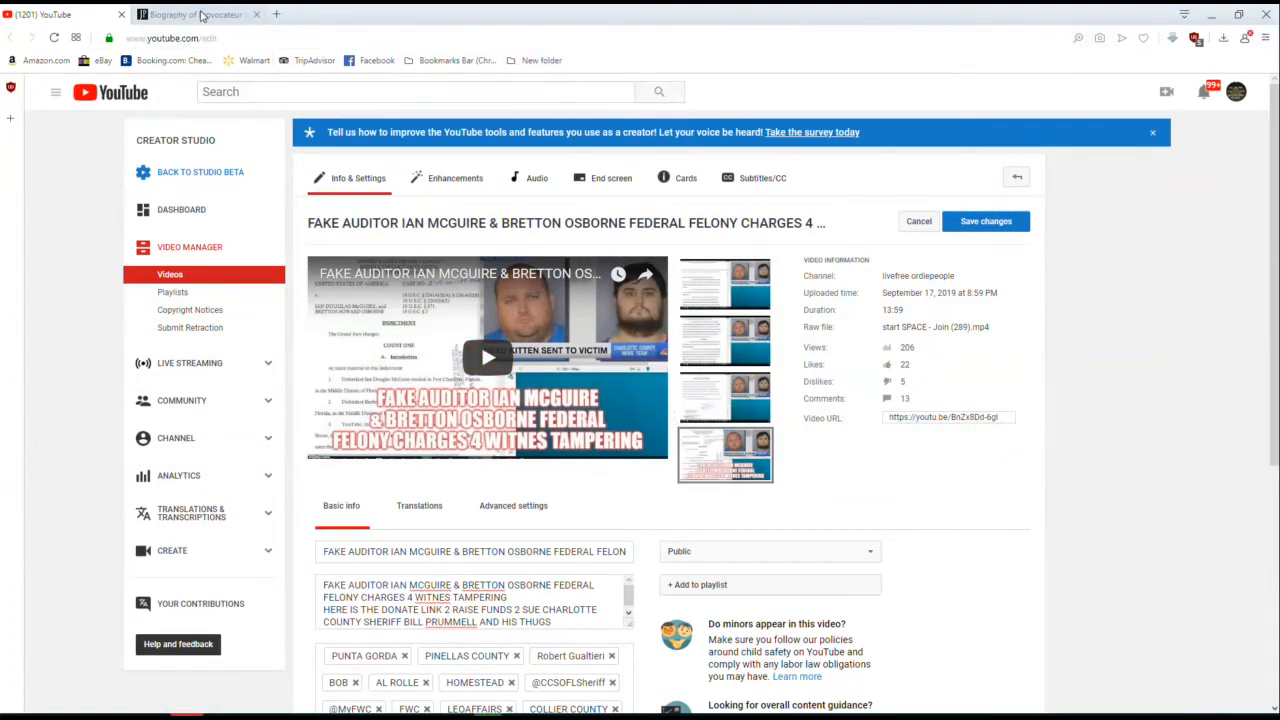
{"action": "mouse_move", "coordinate": [195, 14]}
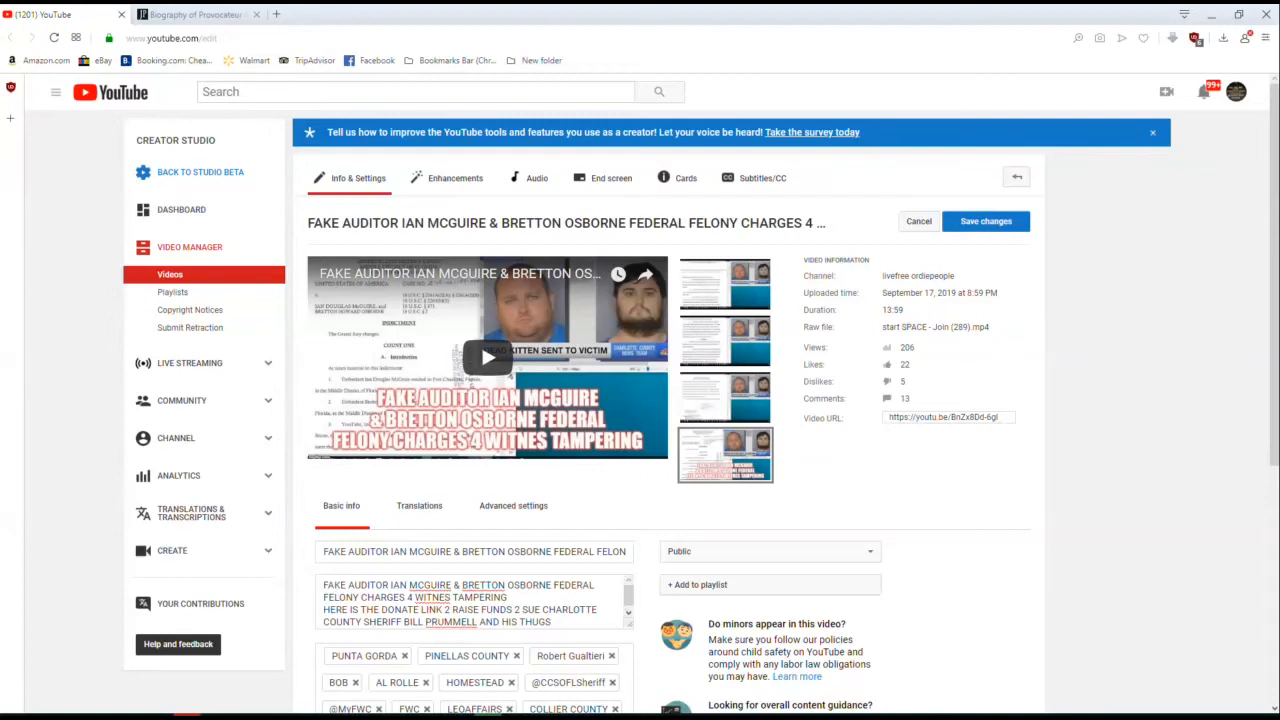
Switch back to the 'Biography of Provocateur' tab showing the Phillips & Hunt banner photos.
{"action": "left_click", "coordinate": [190, 14]}
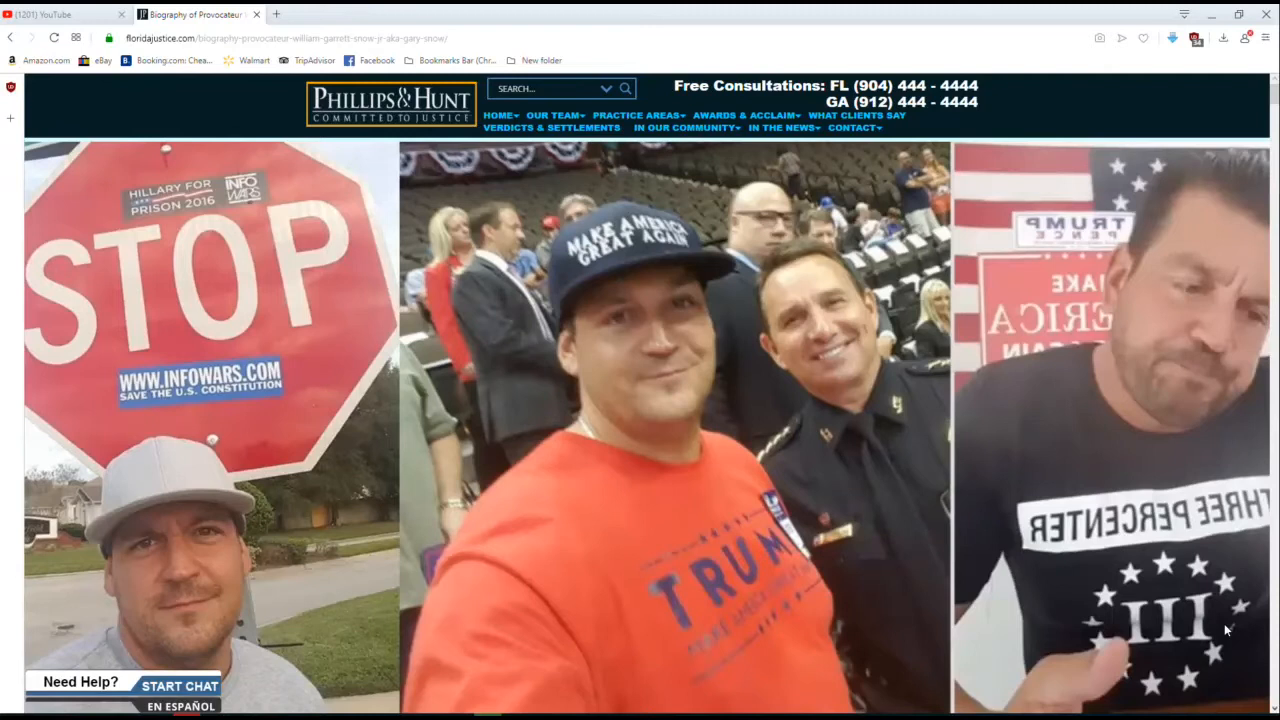
{"action": "mouse_move", "coordinate": [457, 398]}
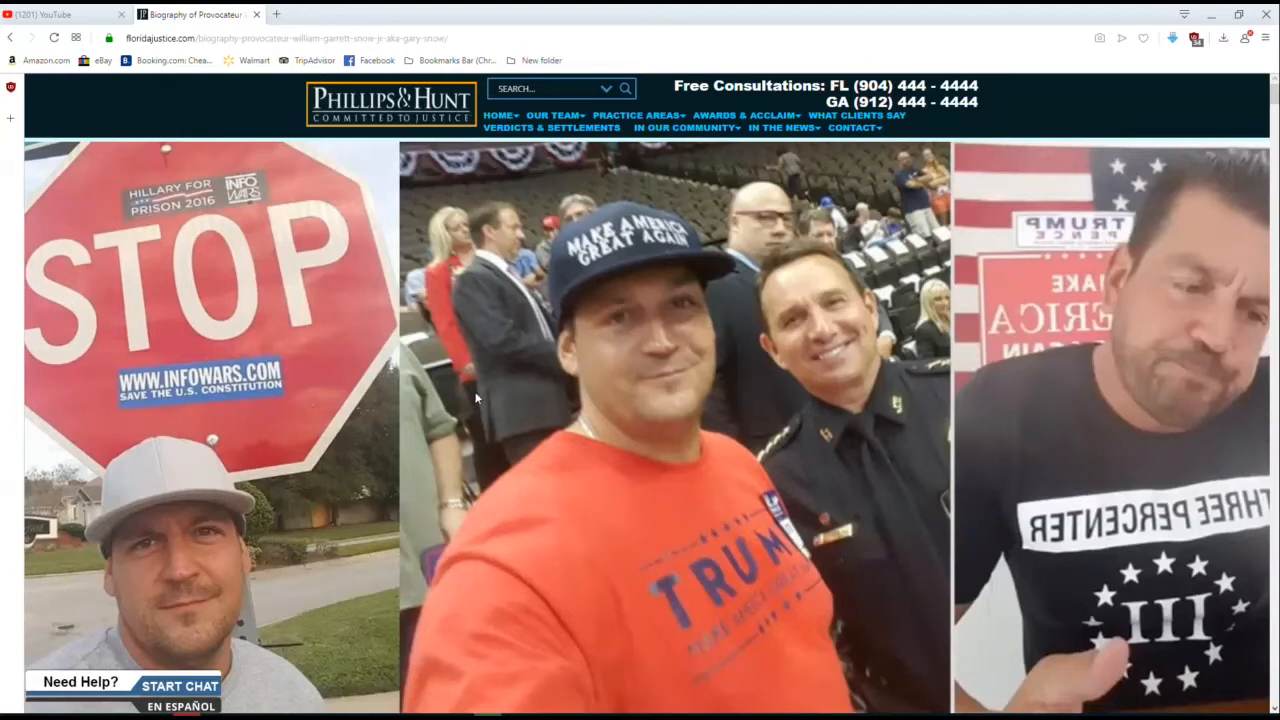
{"action": "mouse_move", "coordinate": [495, 394]}
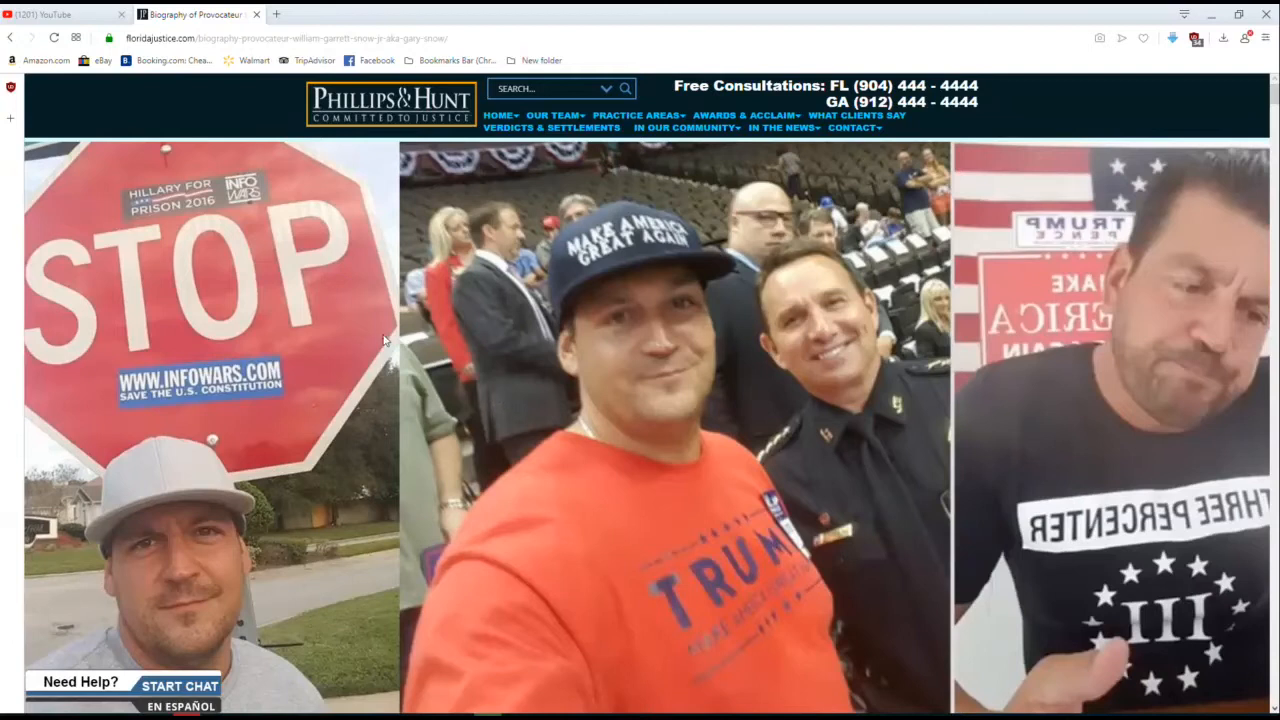
Switch to the YouTube Studio tab editing the Ian McGuire and Bretton Osborne video.
{"action": "left_click", "coordinate": [50, 14]}
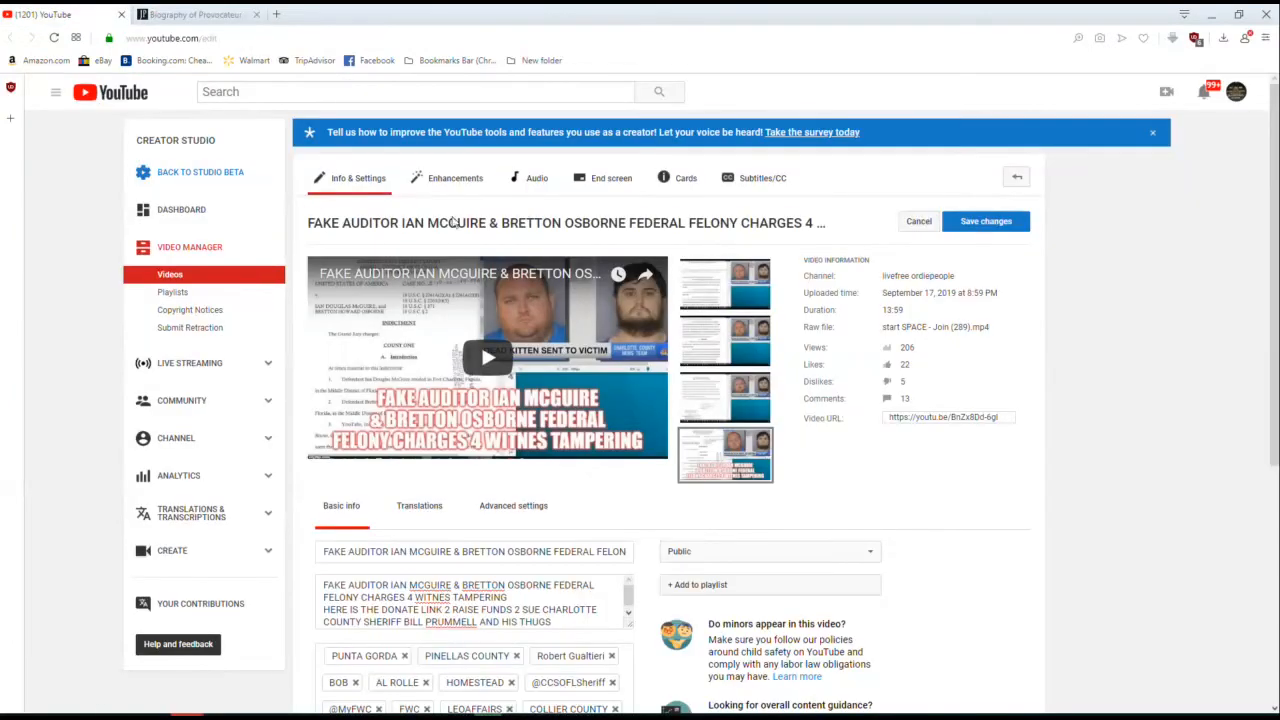
{"action": "mouse_move", "coordinate": [500, 257]}
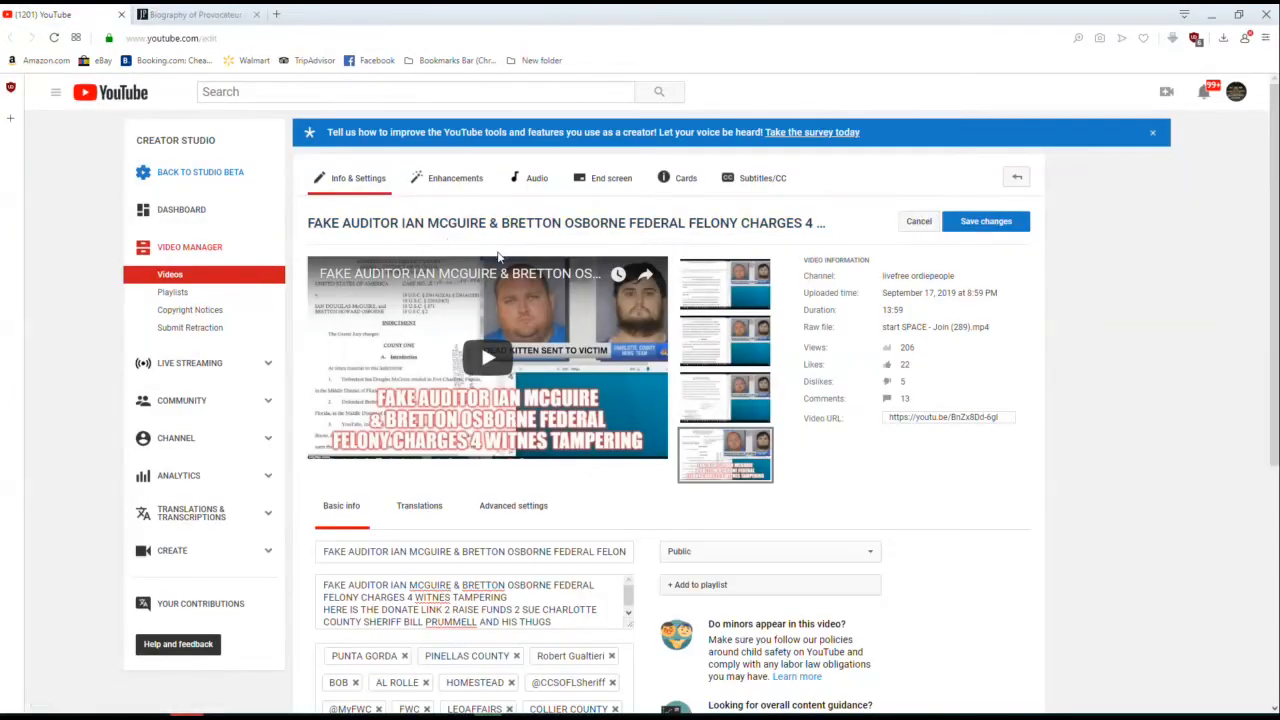
{"action": "mouse_move", "coordinate": [670, 258]}
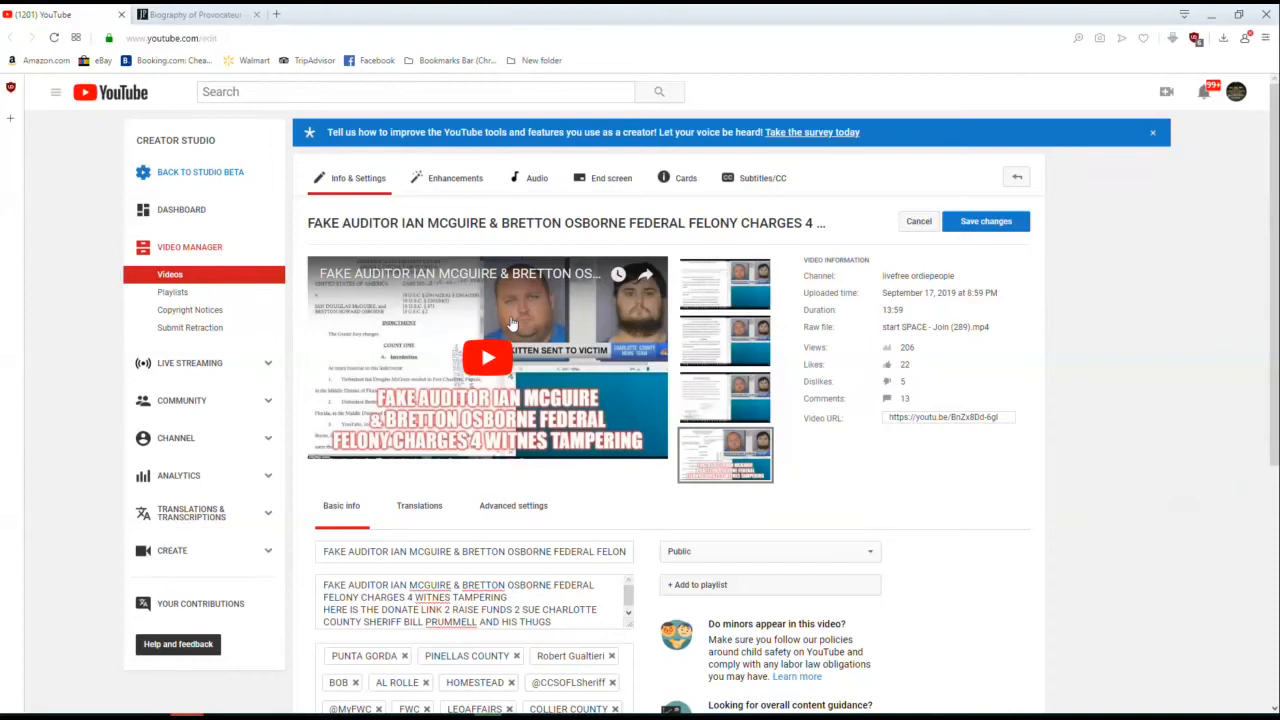
{"action": "mouse_move", "coordinate": [507, 335]}
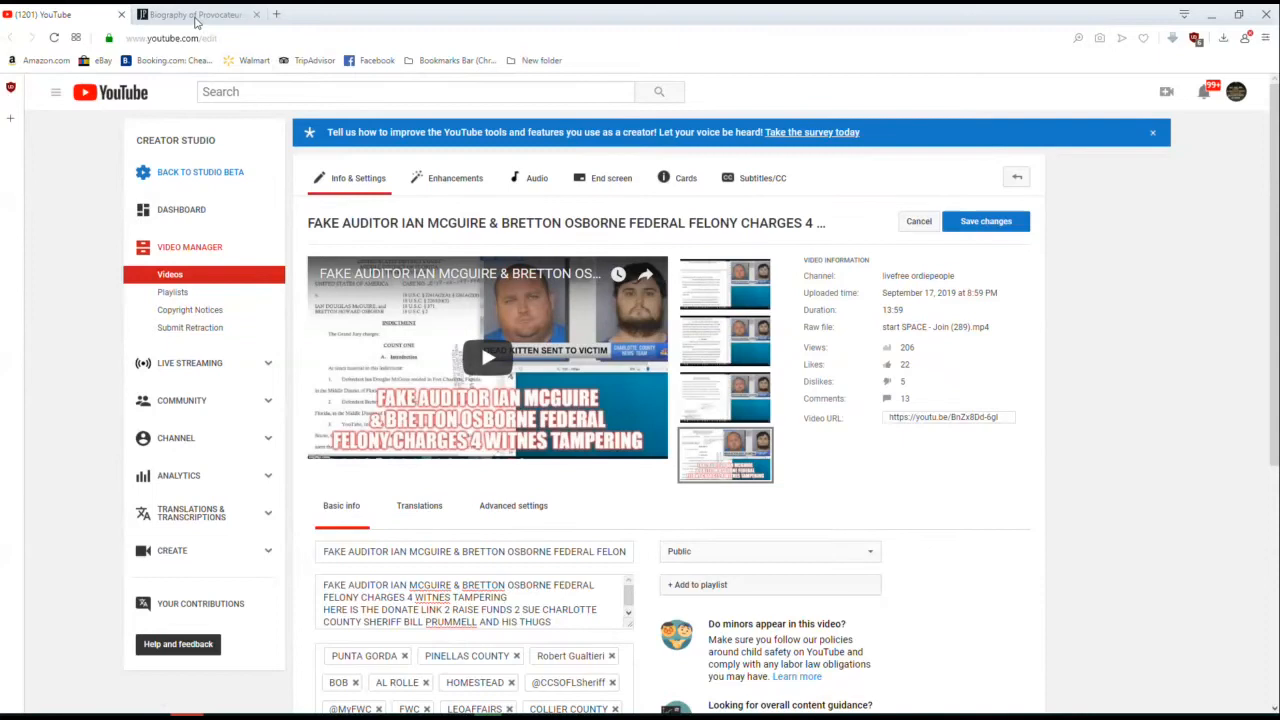
Open the biography tab and scroll past Background and Employment to the GoFundMe and booster.com links.
{"action": "left_click", "coordinate": [190, 14]}
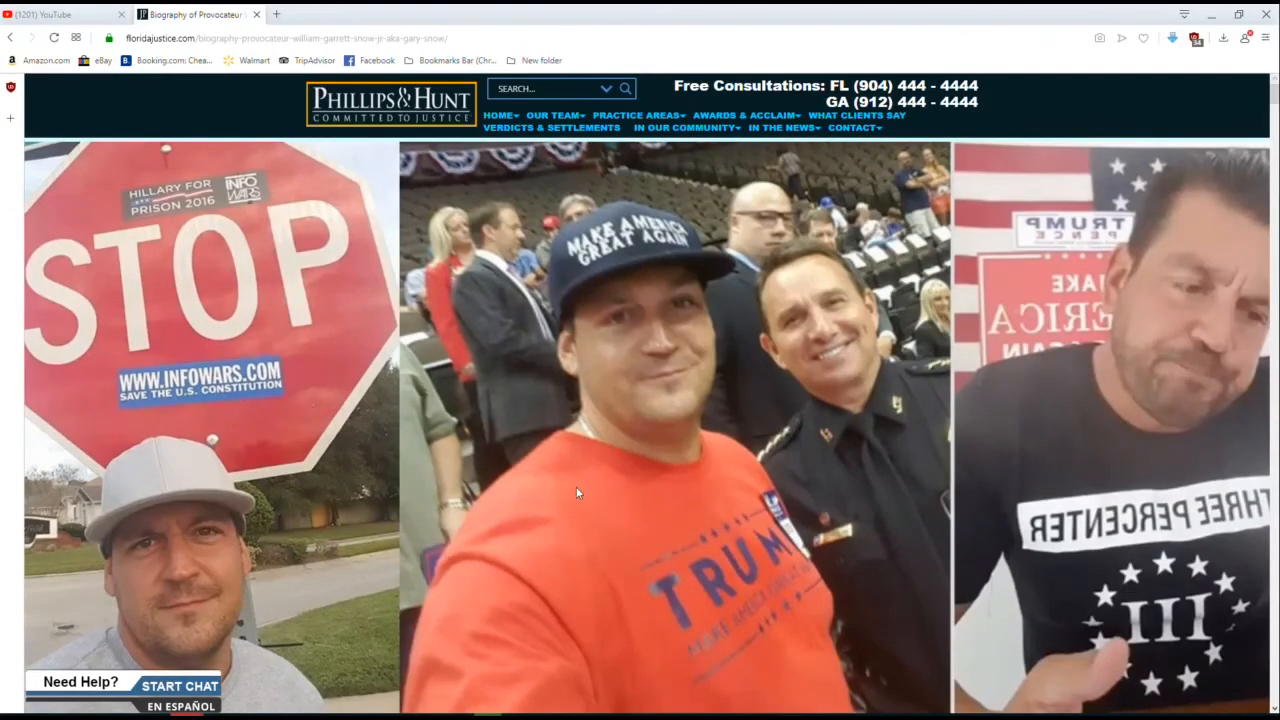
{"action": "scroll", "scroll_direction": "down", "scroll_amount": 3}
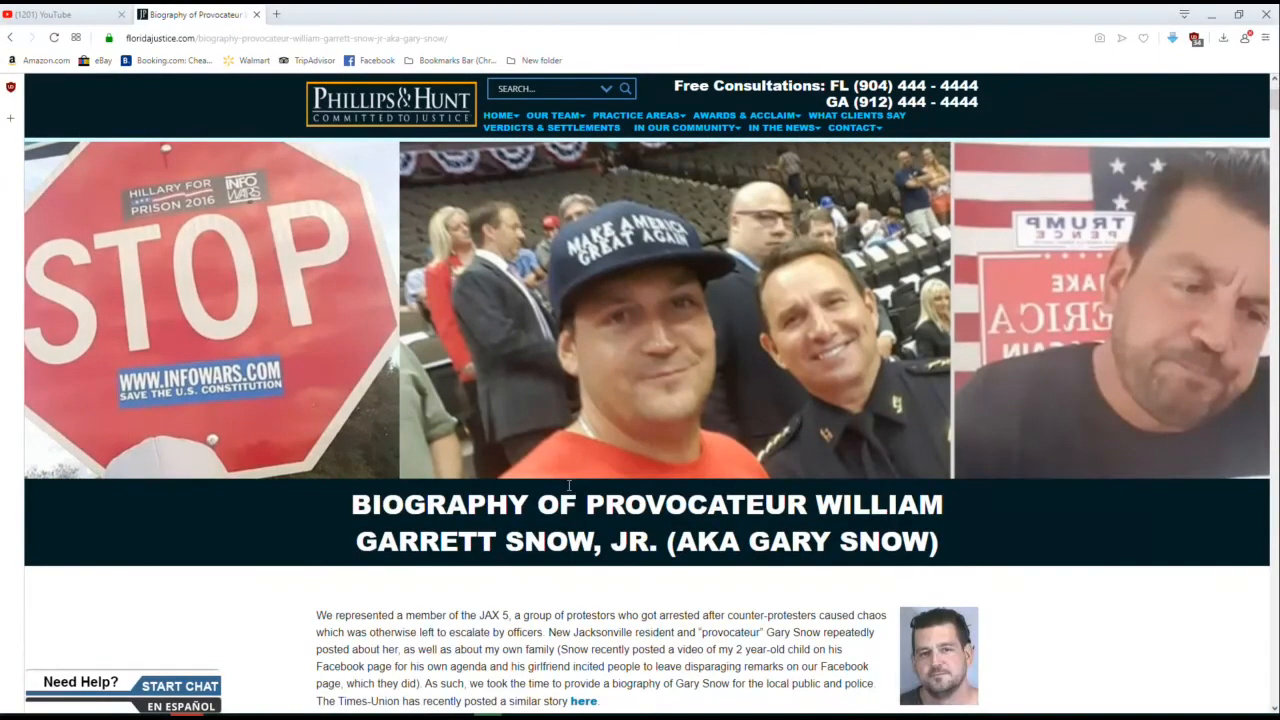
{"action": "scroll", "scroll_direction": "down", "scroll_amount": 3}
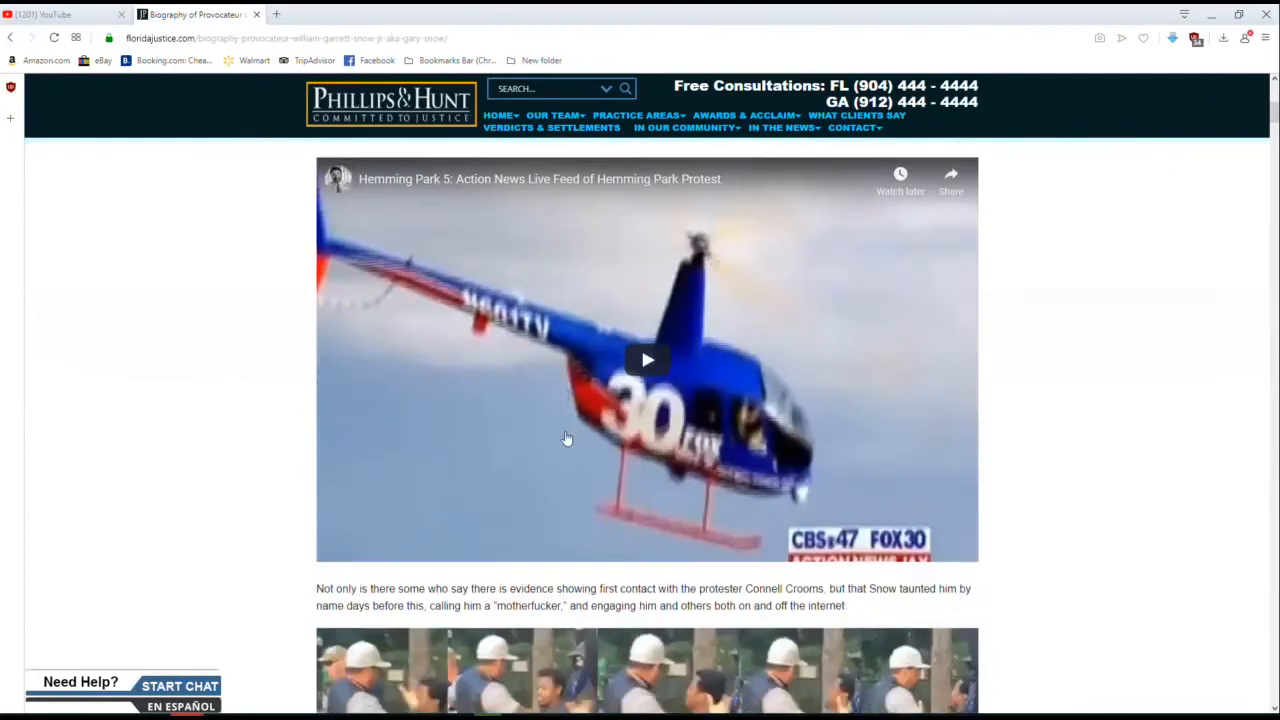
{"action": "scroll", "scroll_direction": "down", "scroll_amount": 3}
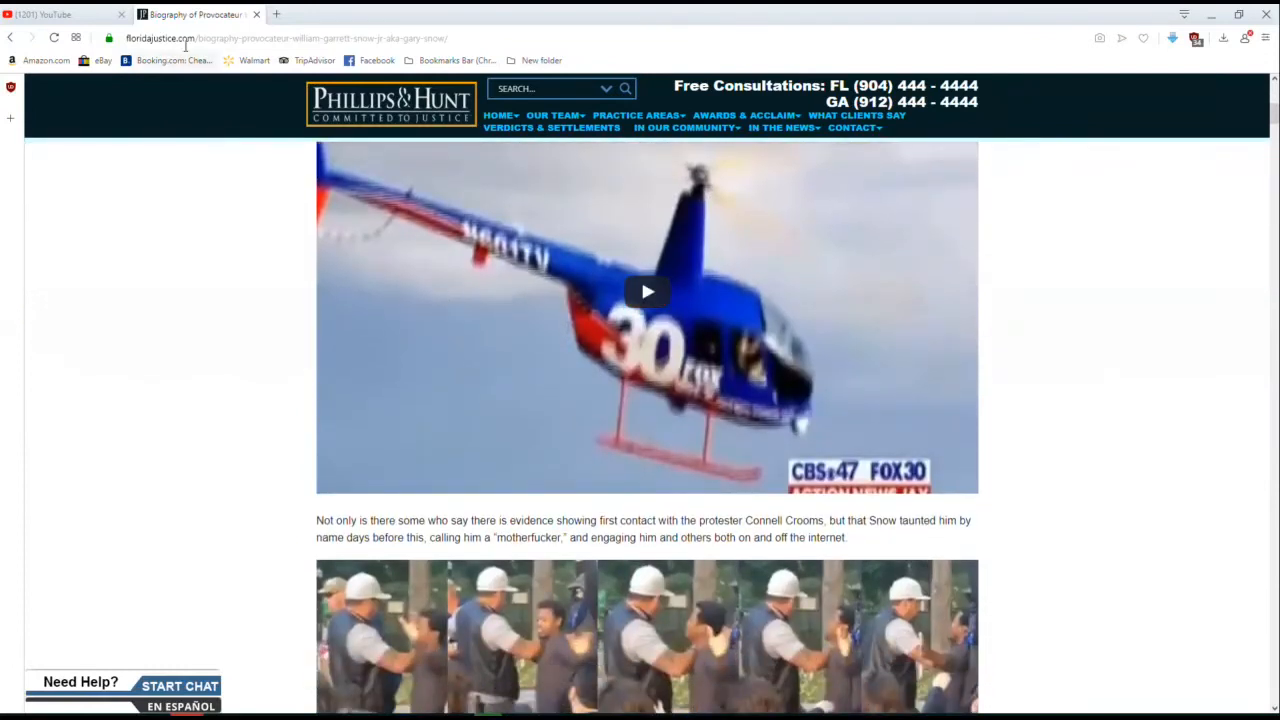
{"action": "mouse_move", "coordinate": [274, 281]}
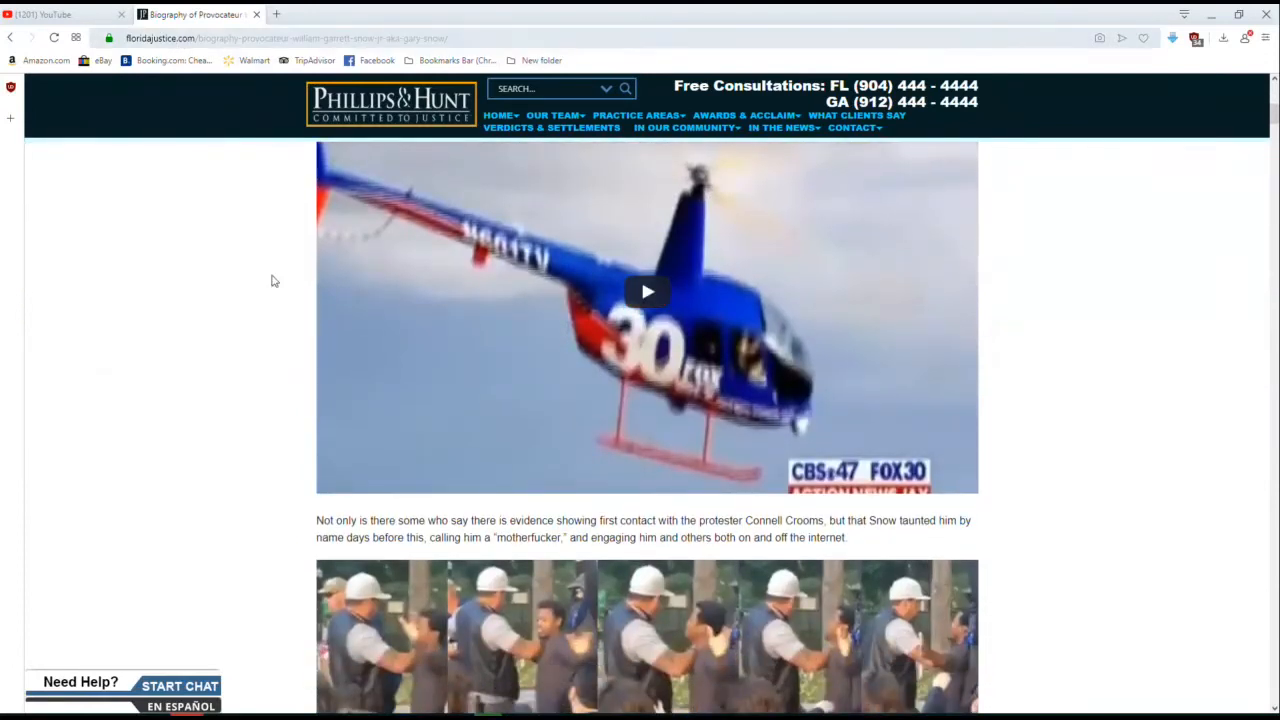
{"action": "scroll", "scroll_direction": "down", "scroll_amount": 3}
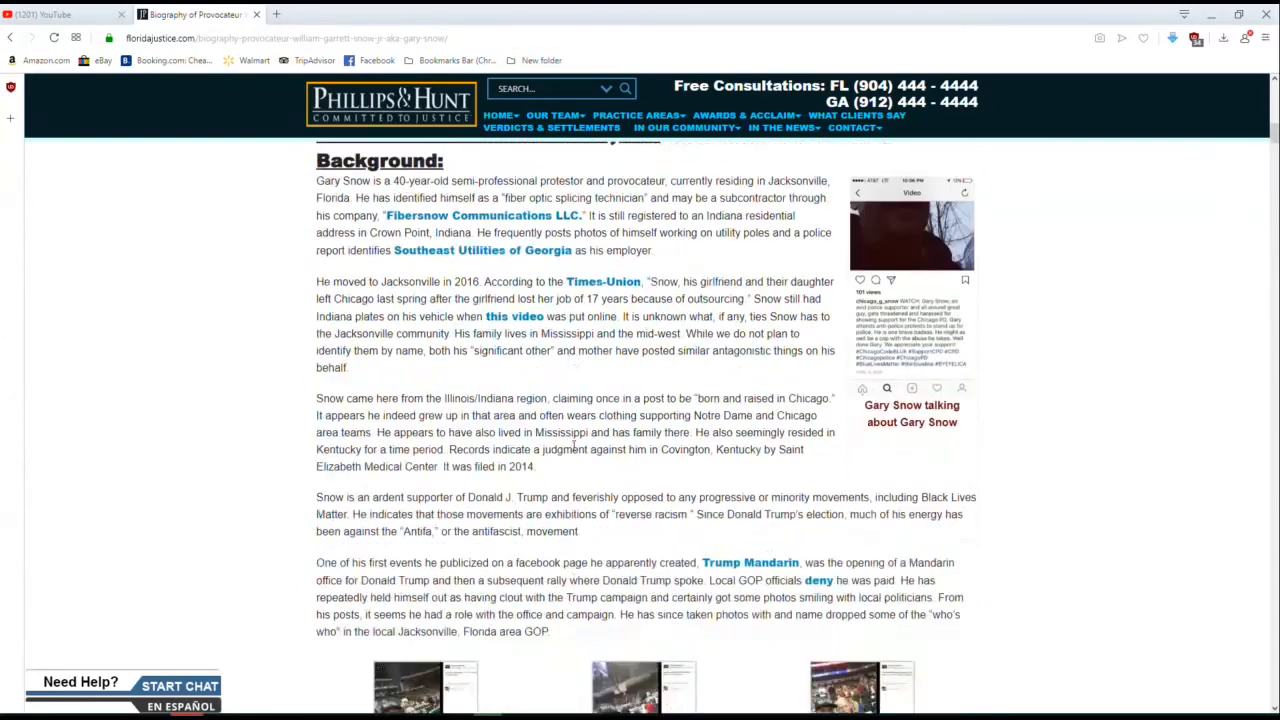
{"action": "scroll", "scroll_direction": "down", "scroll_amount": 3}
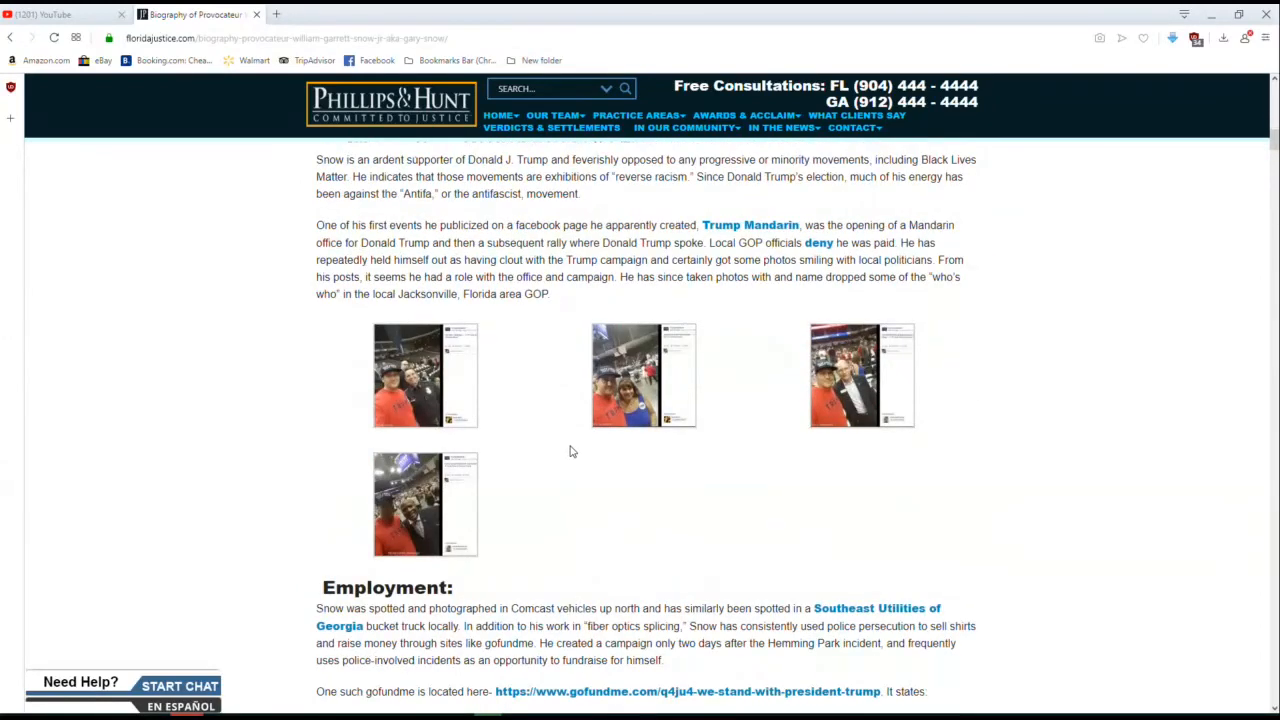
{"action": "mouse_move", "coordinate": [550, 458]}
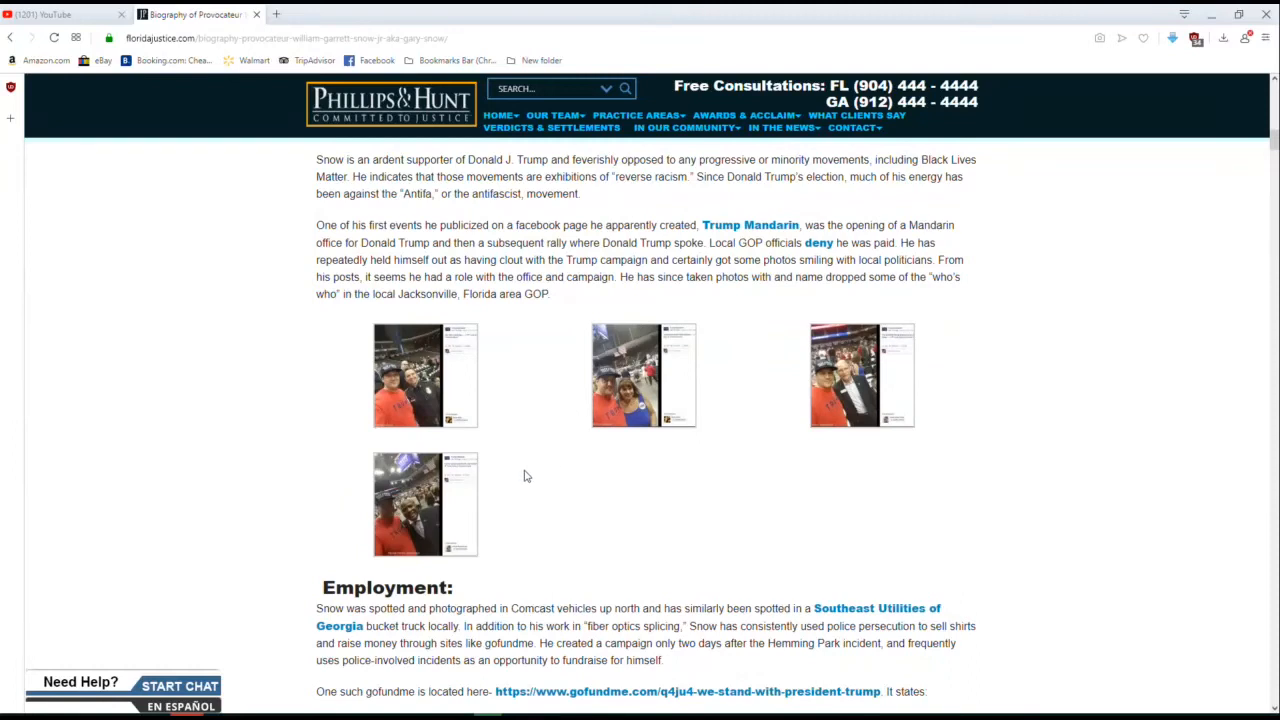
{"action": "scroll", "scroll_direction": "down", "scroll_amount": 3}
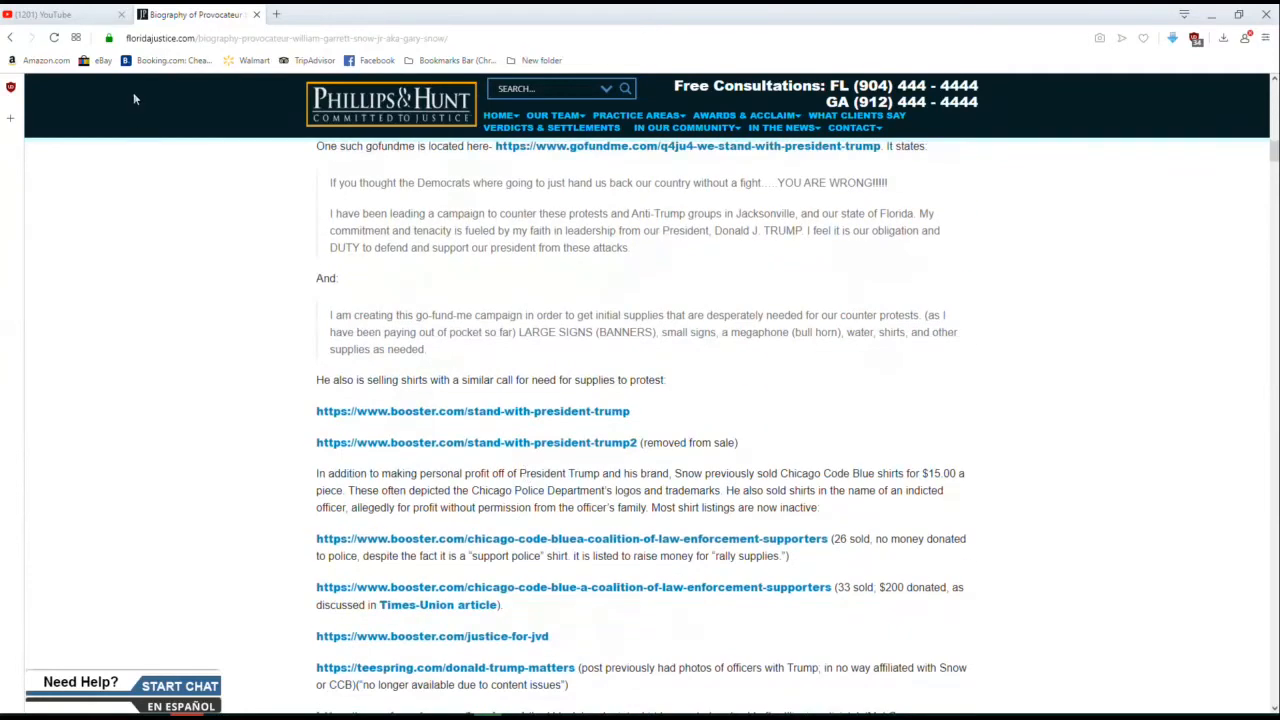
{"action": "left_click", "coordinate": [60, 14]}
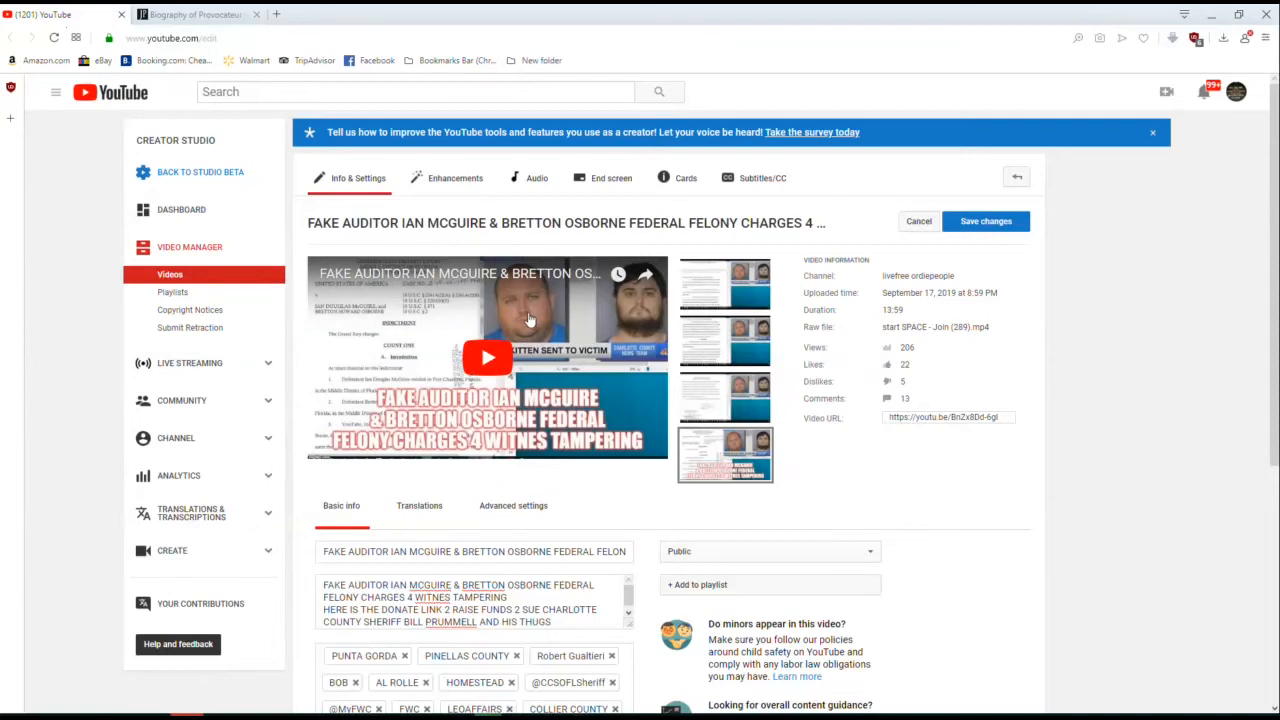
{"action": "mouse_move", "coordinate": [530, 320]}
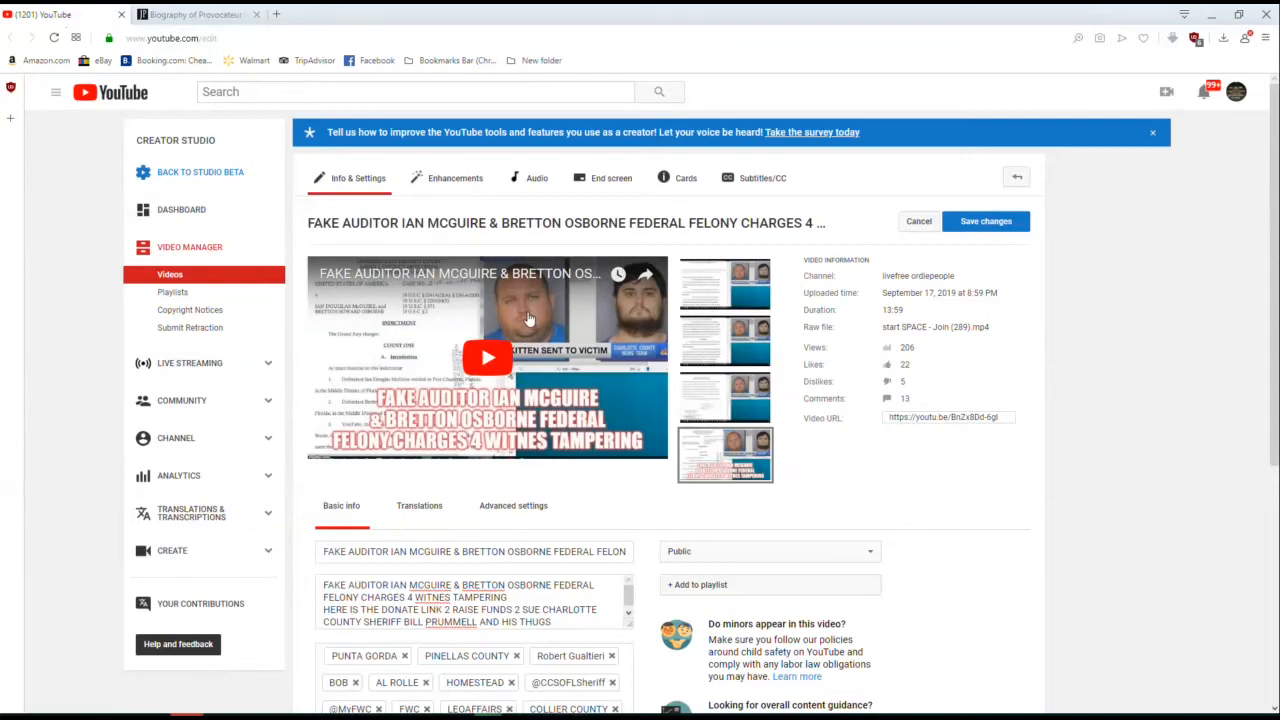
{"action": "mouse_move", "coordinate": [510, 313]}
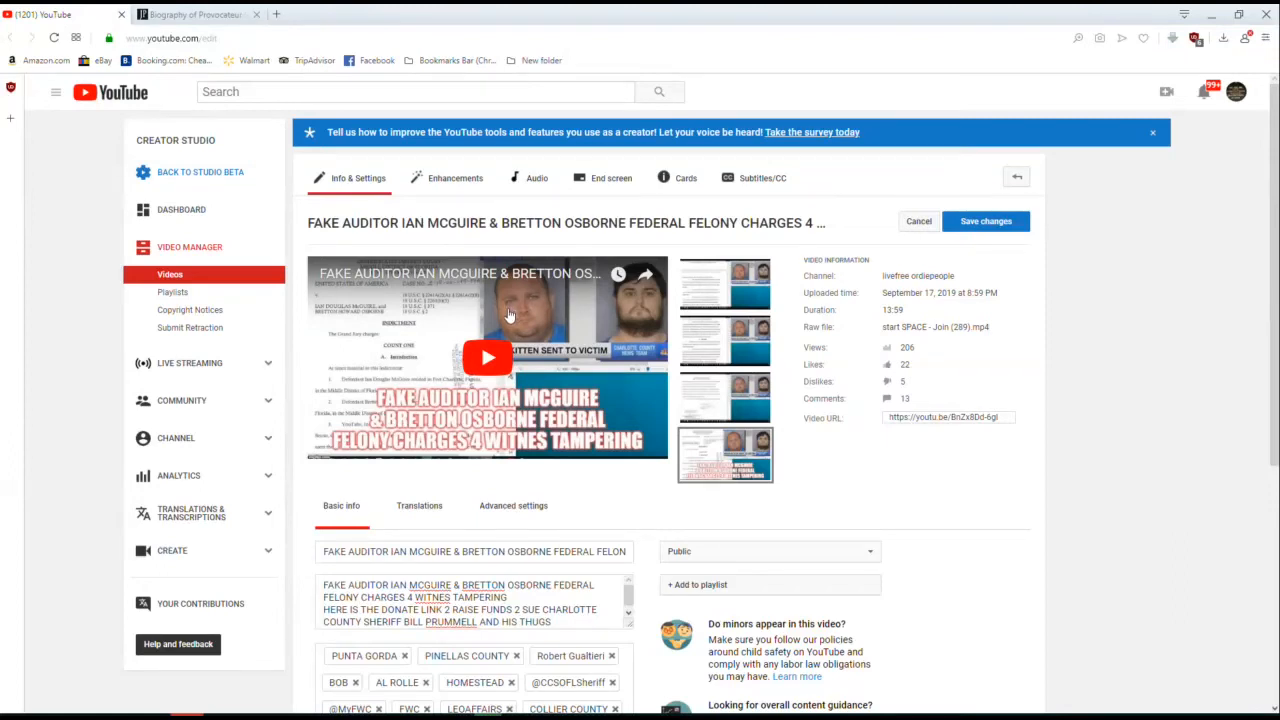
{"action": "mouse_move", "coordinate": [508, 317]}
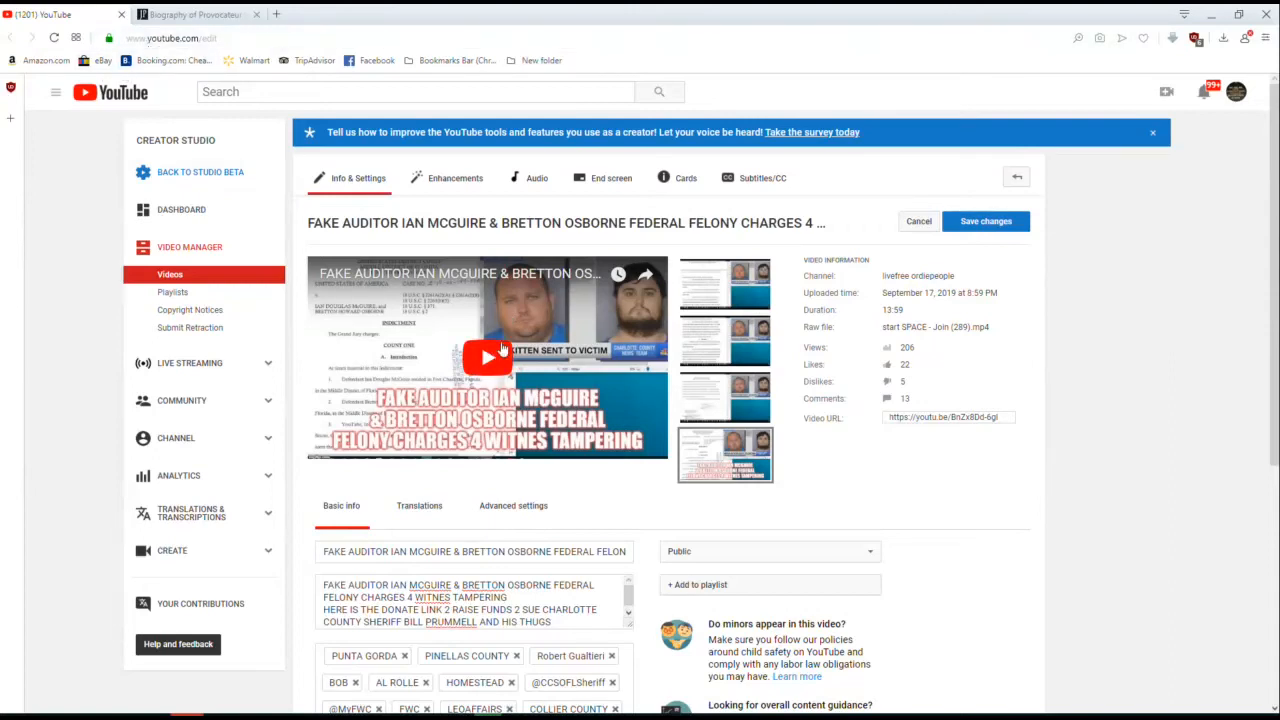
{"action": "mouse_move", "coordinate": [510, 345]}
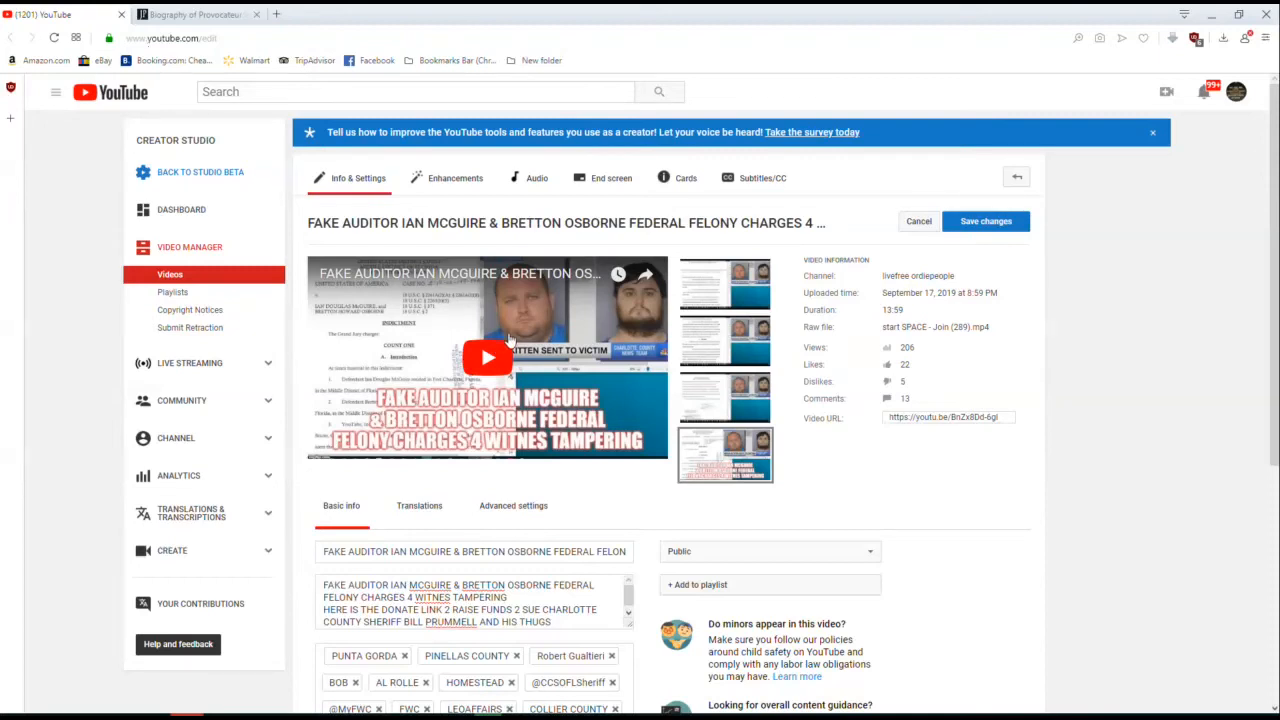
{"action": "mouse_move", "coordinate": [493, 322]}
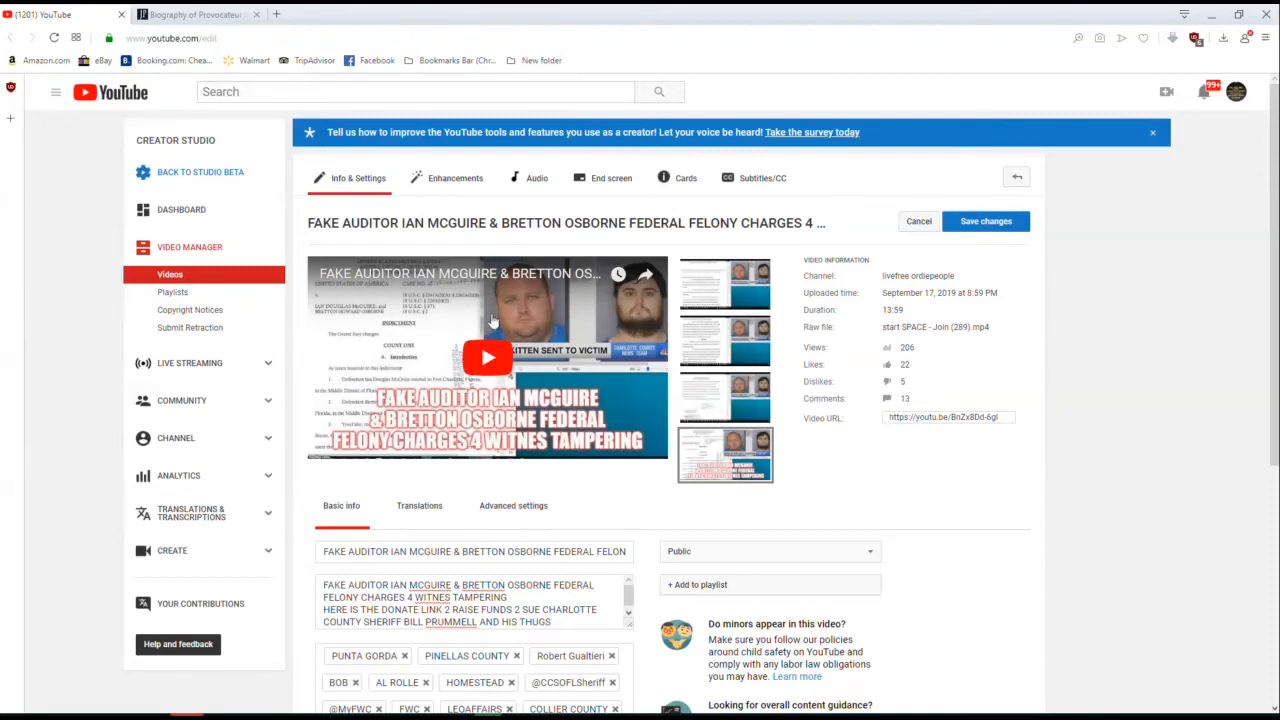
{"action": "mouse_move", "coordinate": [613, 325]}
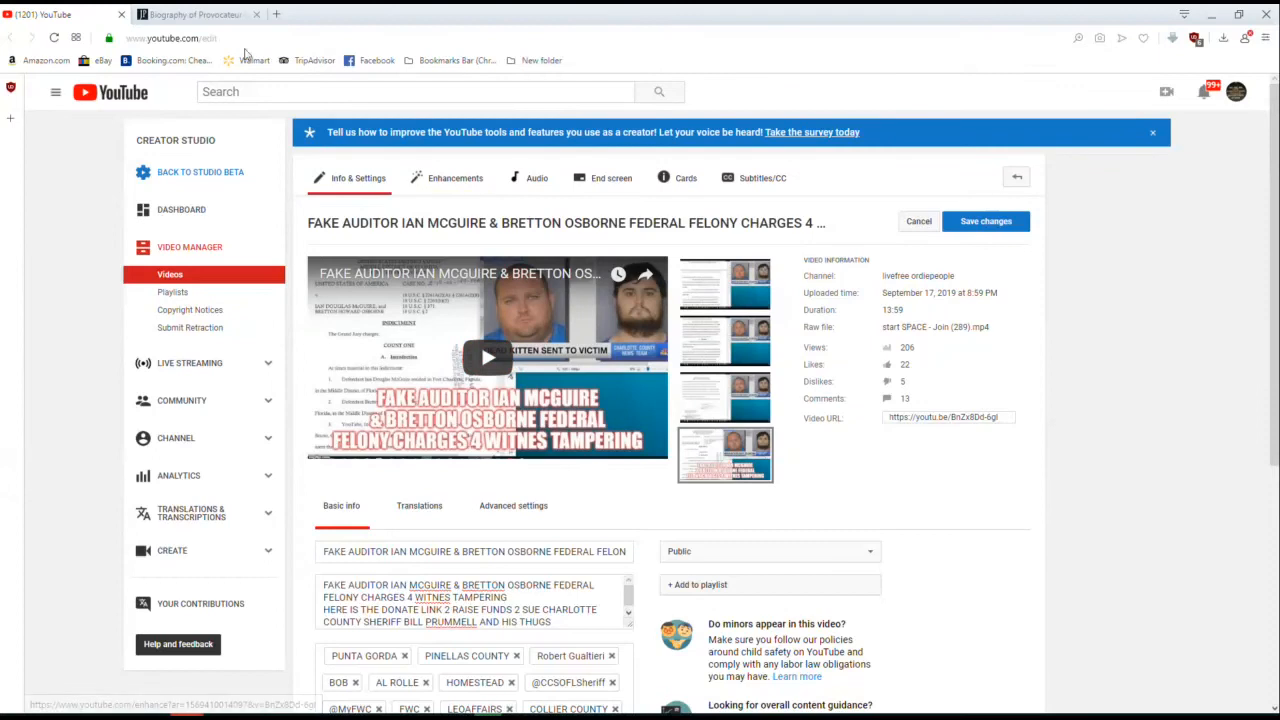
Open the 'Biography of Provocateur' tab and scroll down toward the Criminal History section.
{"action": "left_click", "coordinate": [190, 14]}
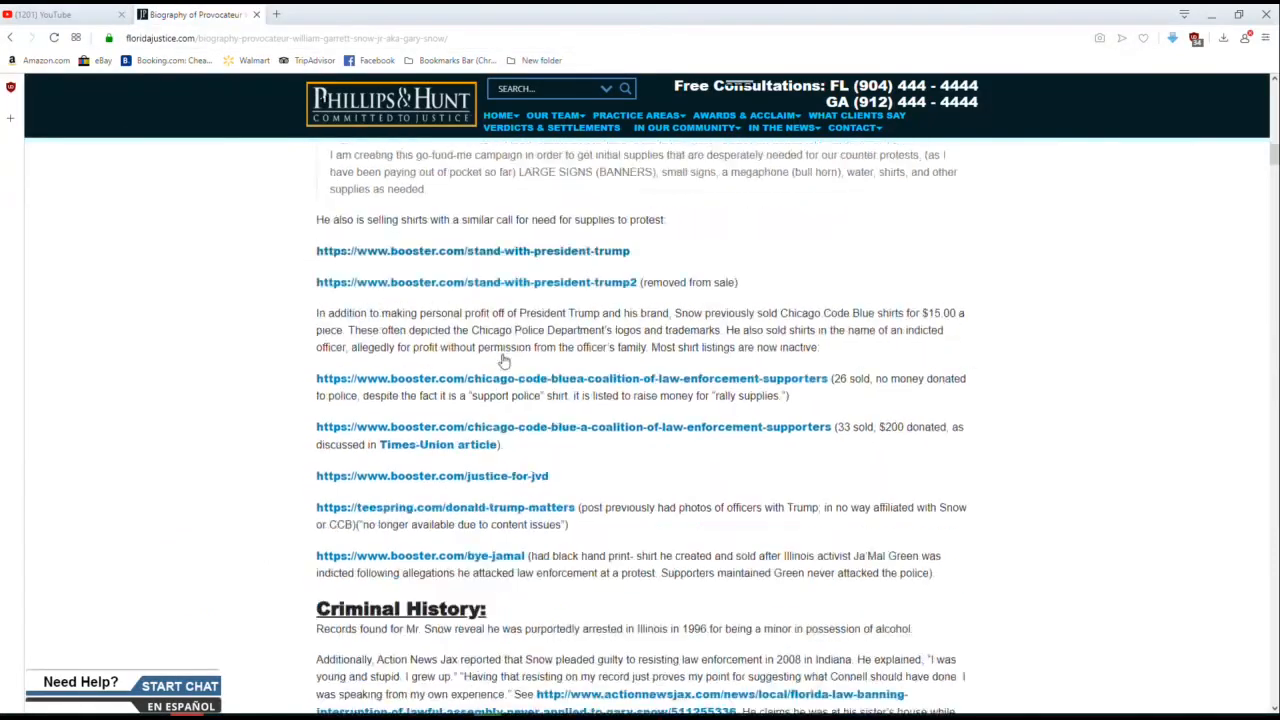
{"action": "scroll", "scroll_direction": "down", "scroll_amount": 3}
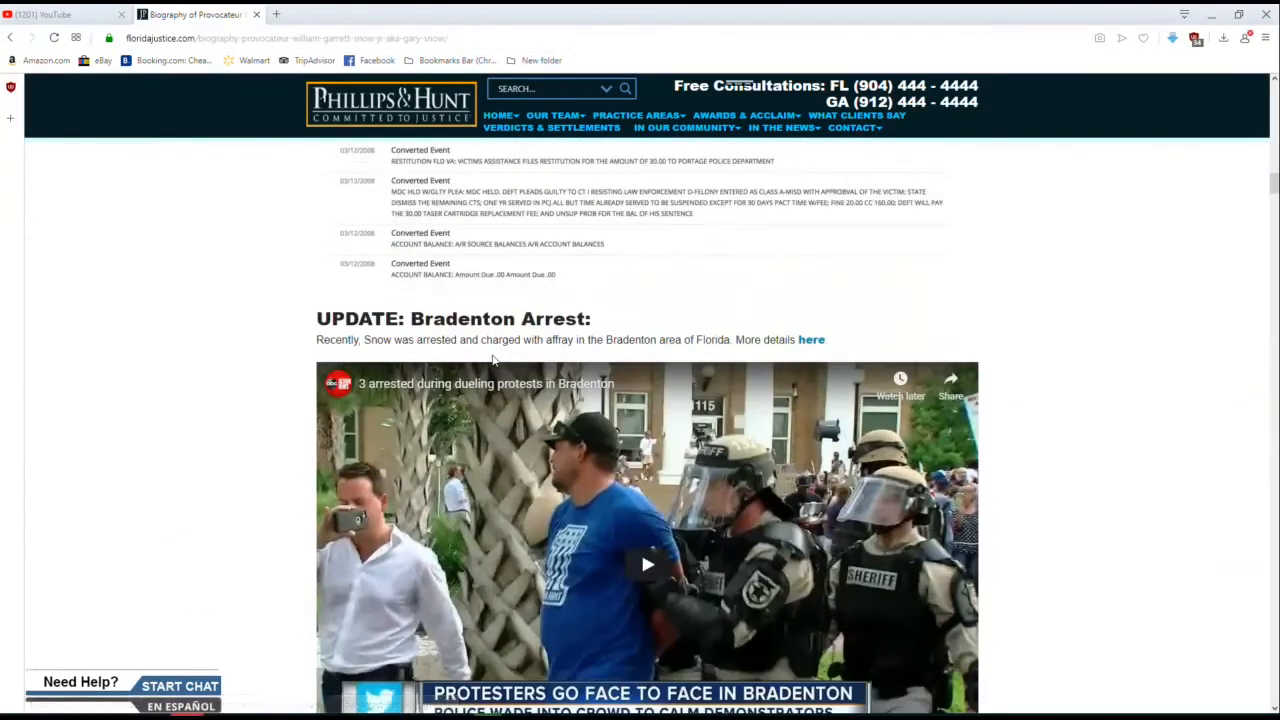
{"action": "scroll", "scroll_direction": "down", "scroll_amount": 3}
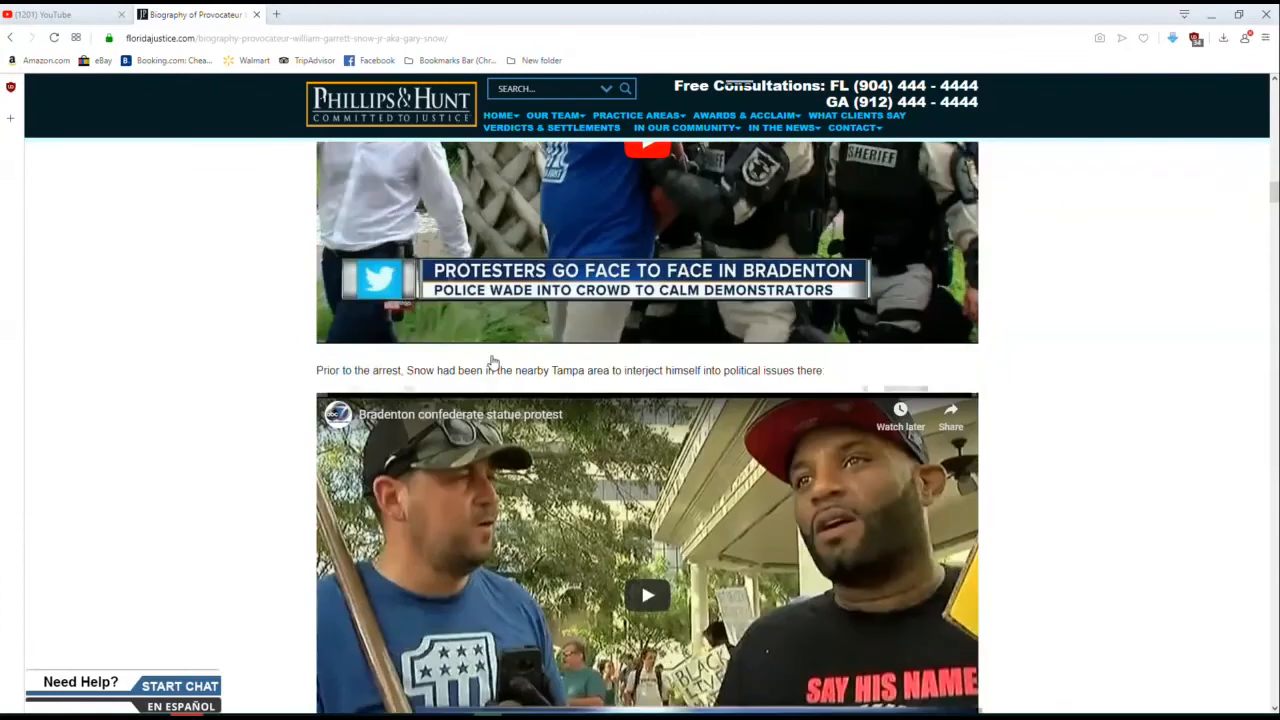
{"action": "scroll", "scroll_direction": "down", "scroll_amount": 3}
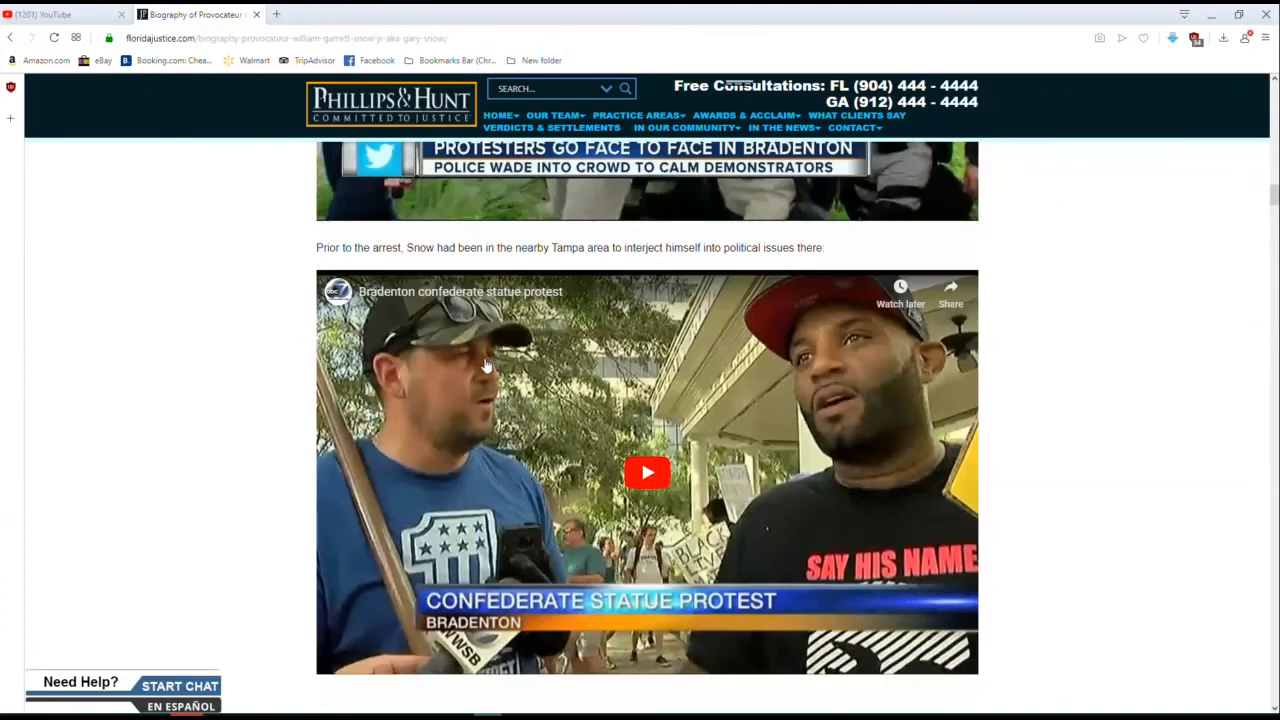
{"action": "scroll", "scroll_direction": "down", "scroll_amount": 3}
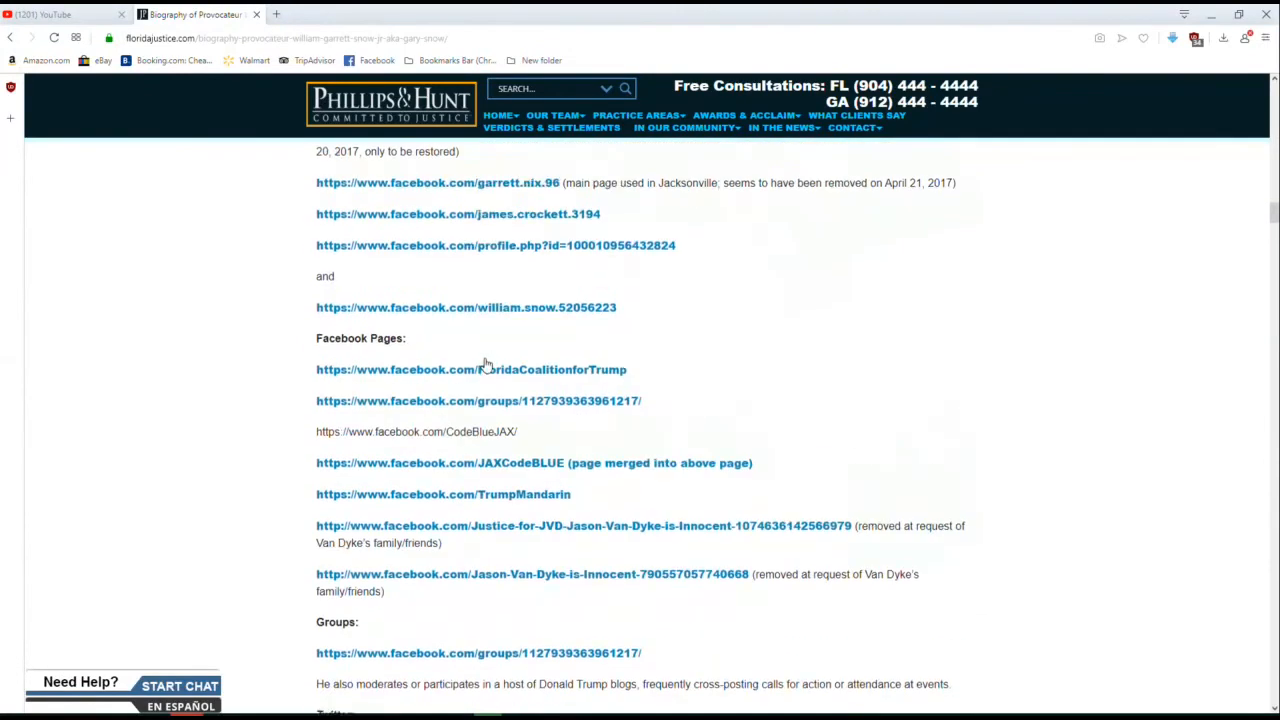
{"action": "scroll", "scroll_direction": "down", "scroll_amount": 3}
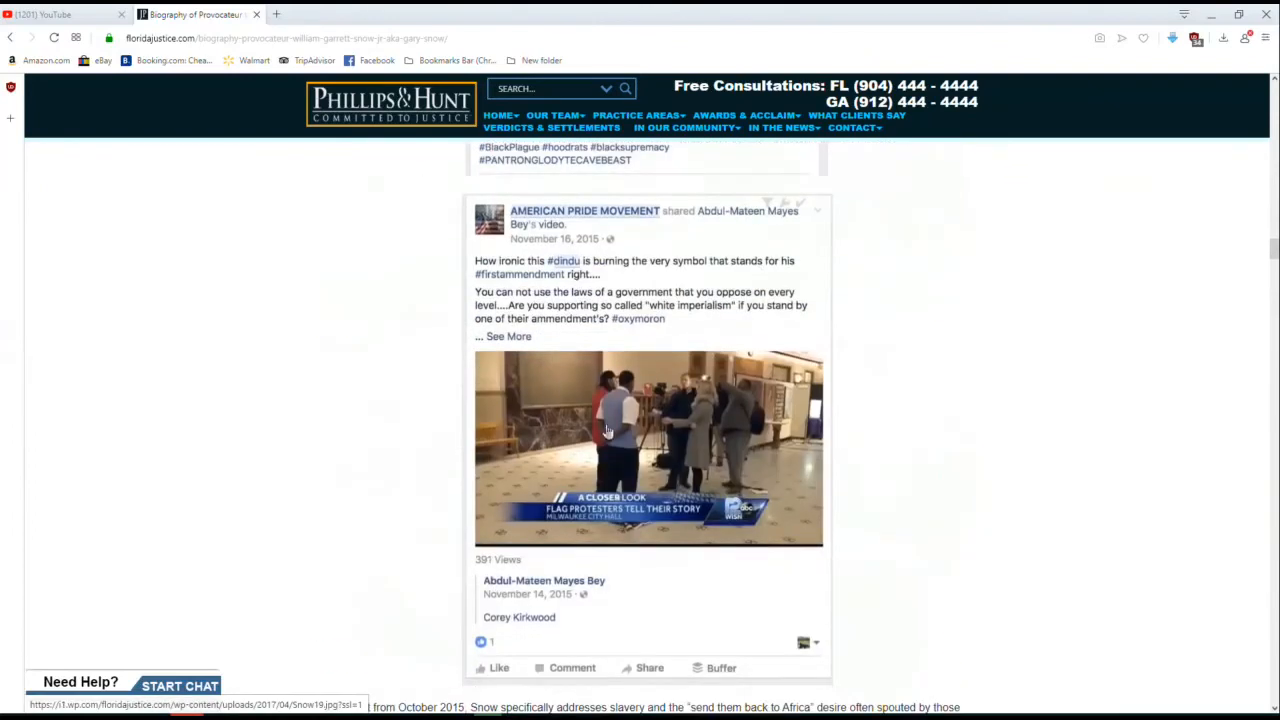
{"action": "mouse_move", "coordinate": [637, 452]}
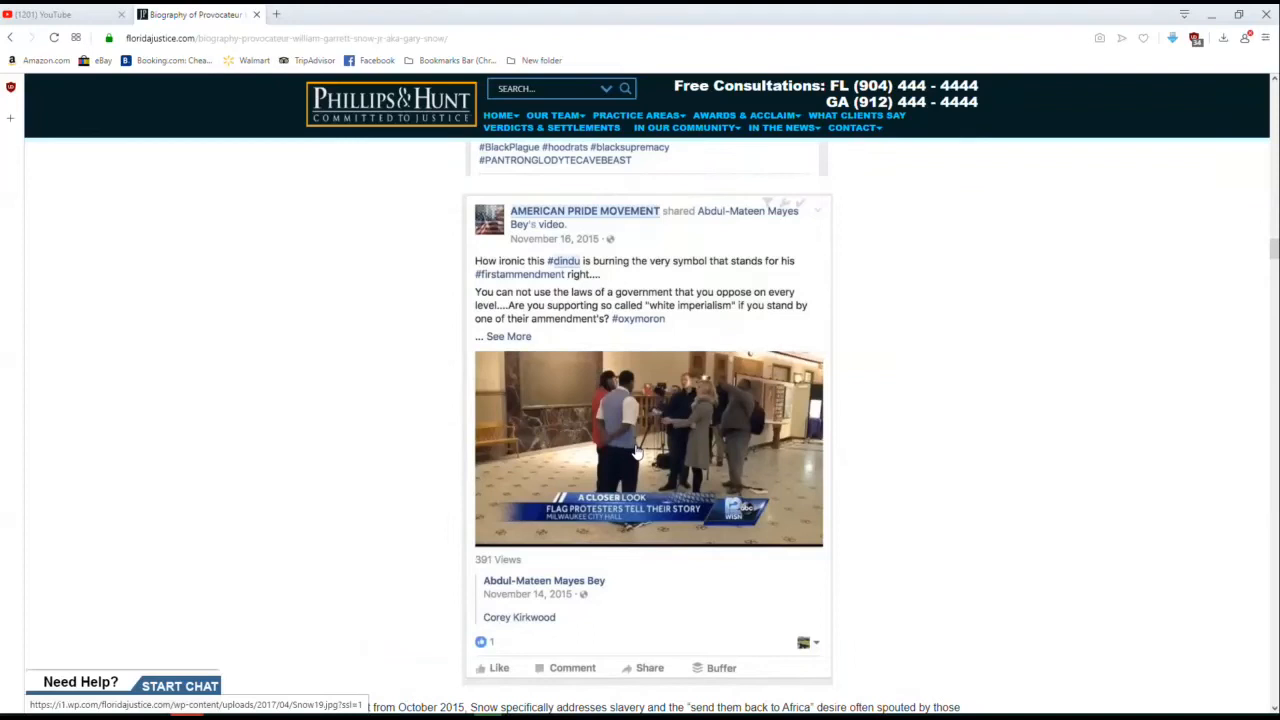
{"action": "mouse_move", "coordinate": [705, 418]}
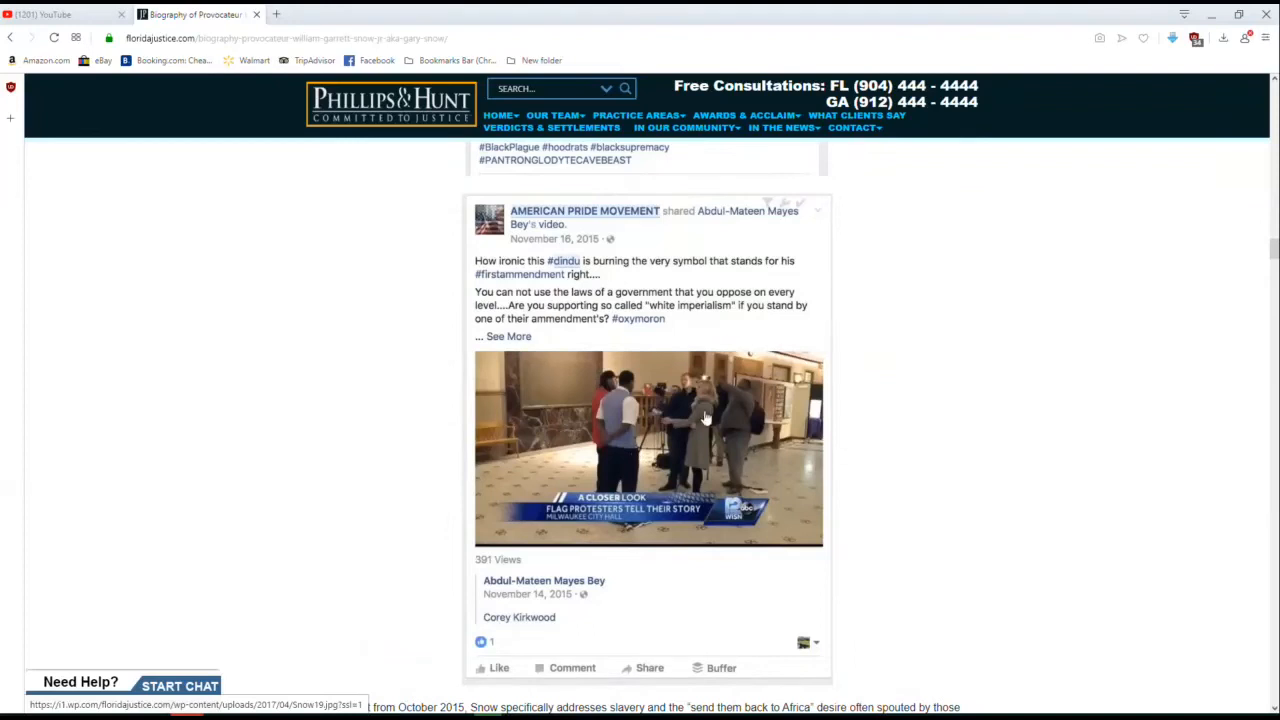
Scroll further through the biography's Facebook posts, photos and embedded videos.
{"action": "scroll", "scroll_direction": "down", "scroll_amount": 3}
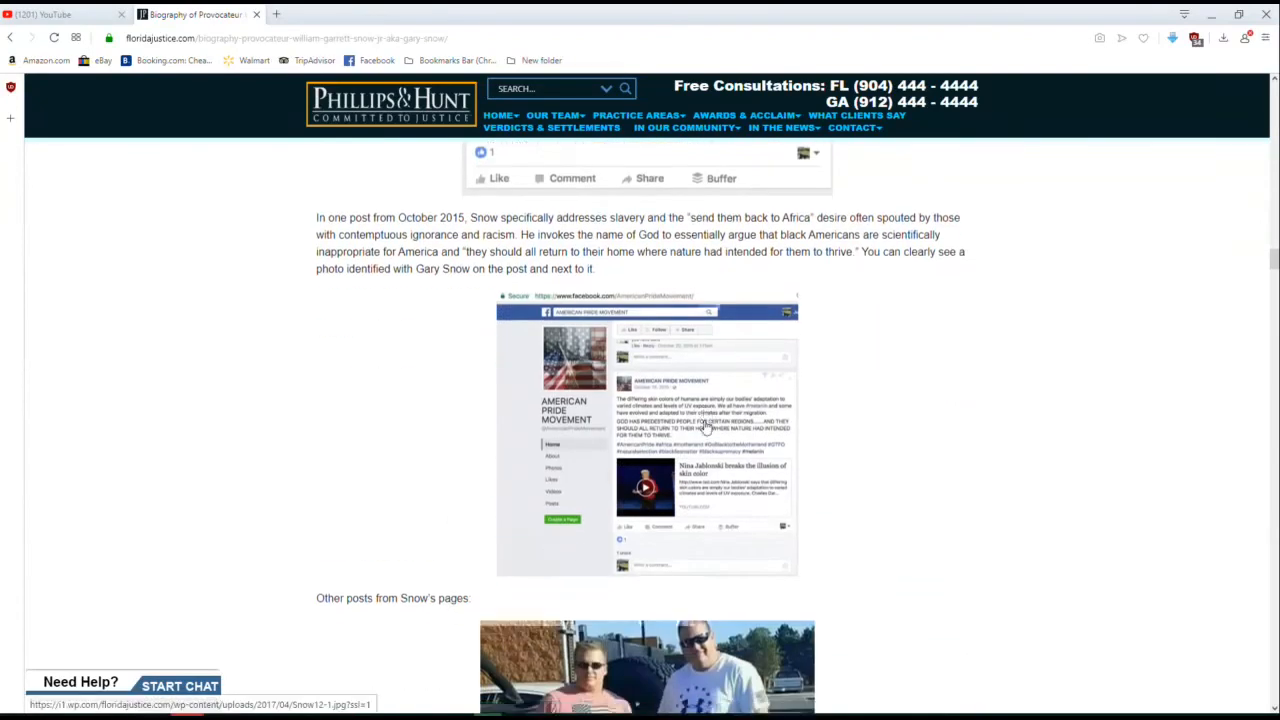
{"action": "scroll", "scroll_direction": "down", "scroll_amount": 3}
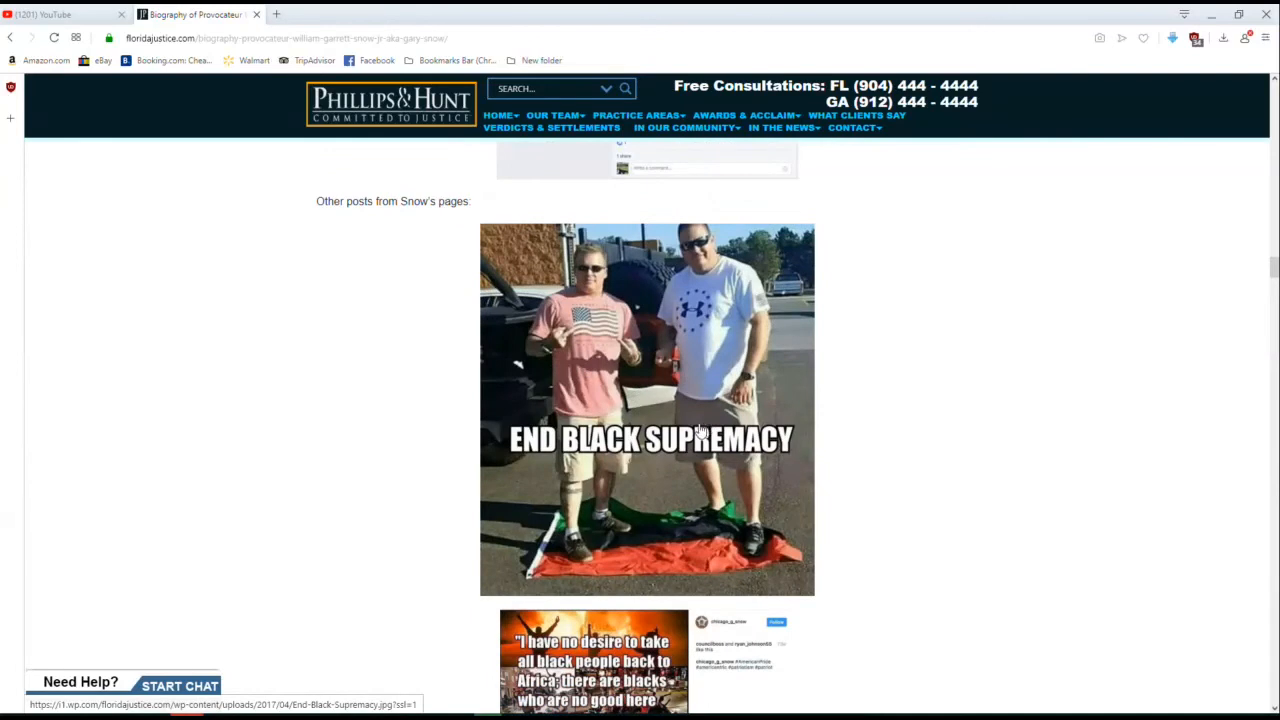
{"action": "scroll", "scroll_direction": "down", "scroll_amount": 3}
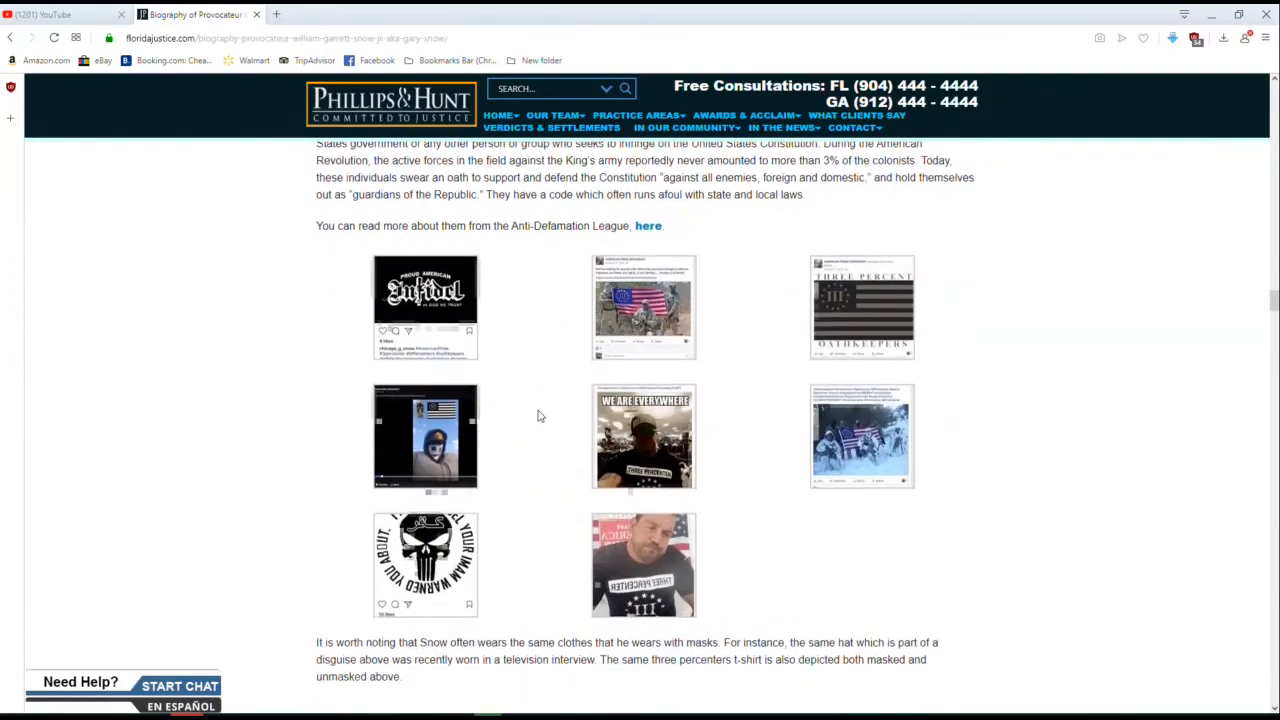
{"action": "scroll", "scroll_direction": "down", "scroll_amount": 3}
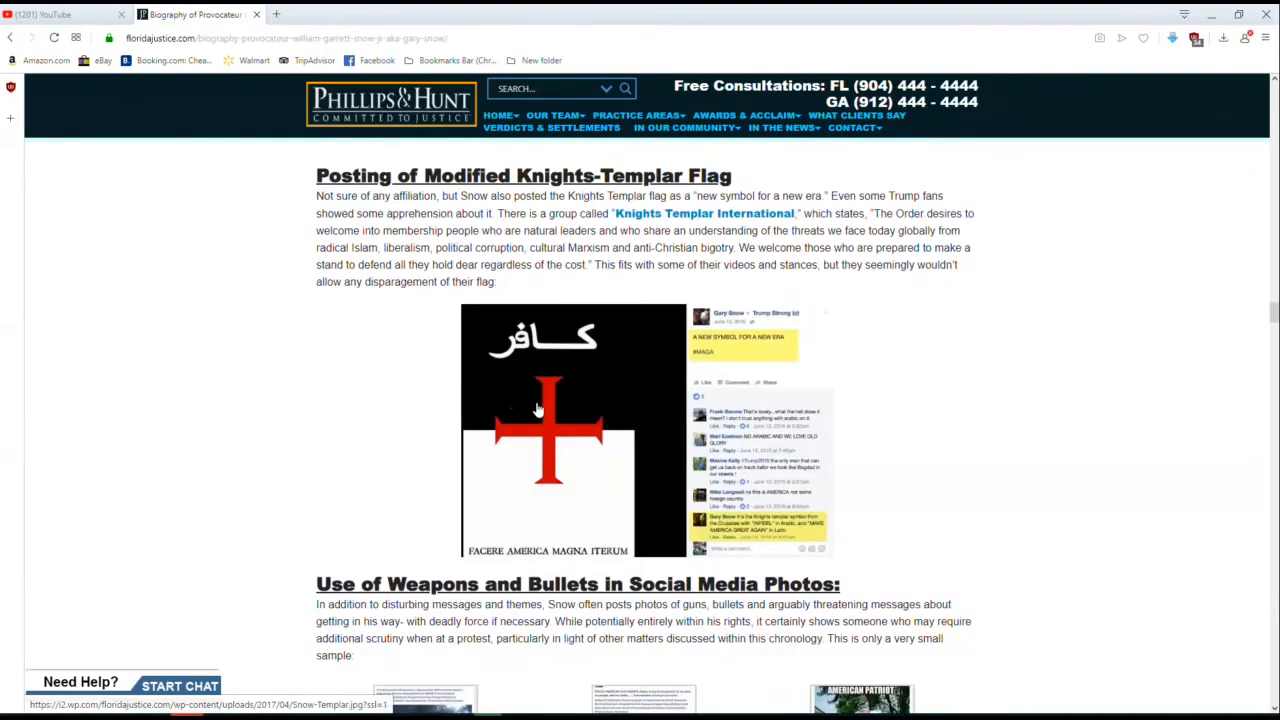
{"action": "mouse_move", "coordinate": [537, 415]}
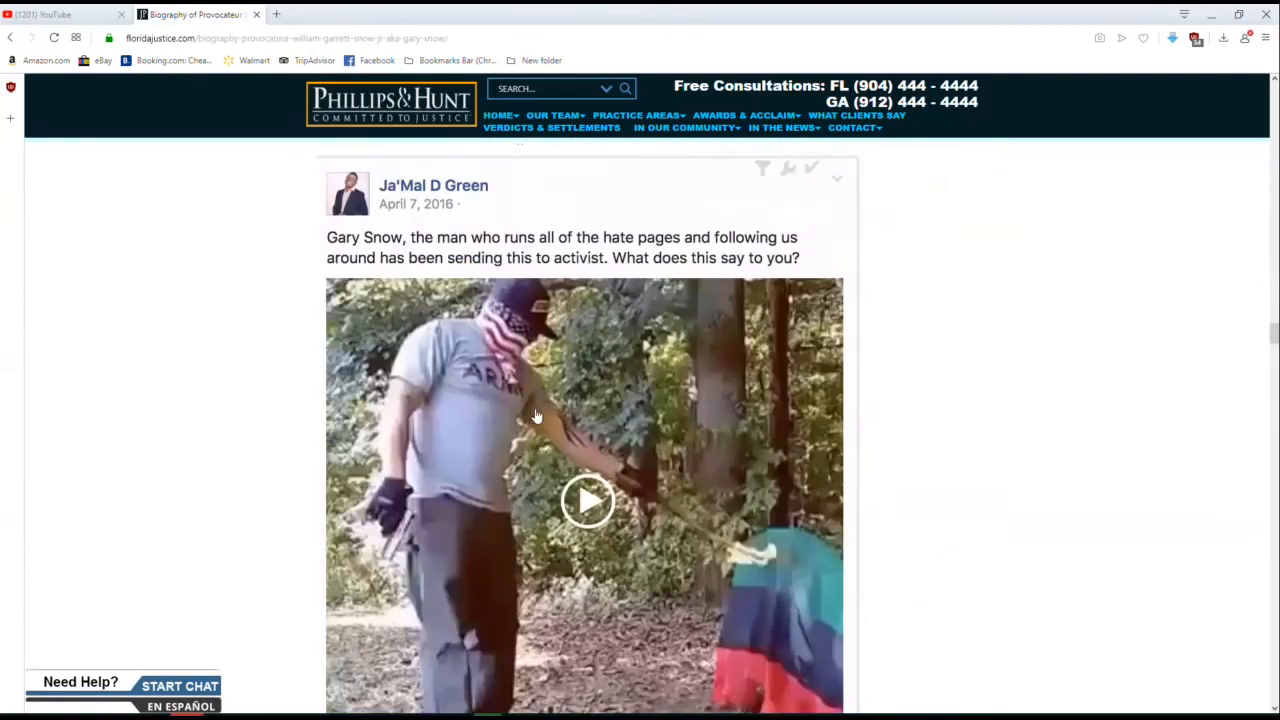
{"action": "scroll", "scroll_direction": "down", "scroll_amount": 3}
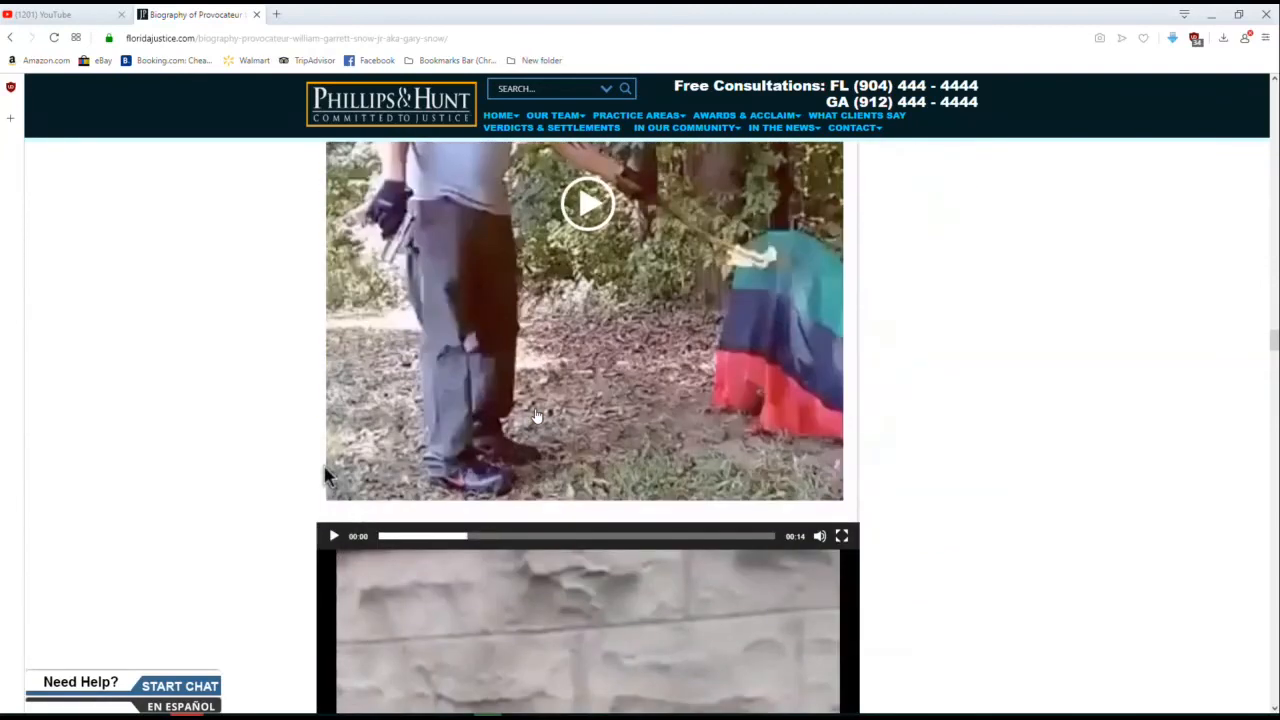
{"action": "scroll", "scroll_direction": "down", "scroll_amount": 3}
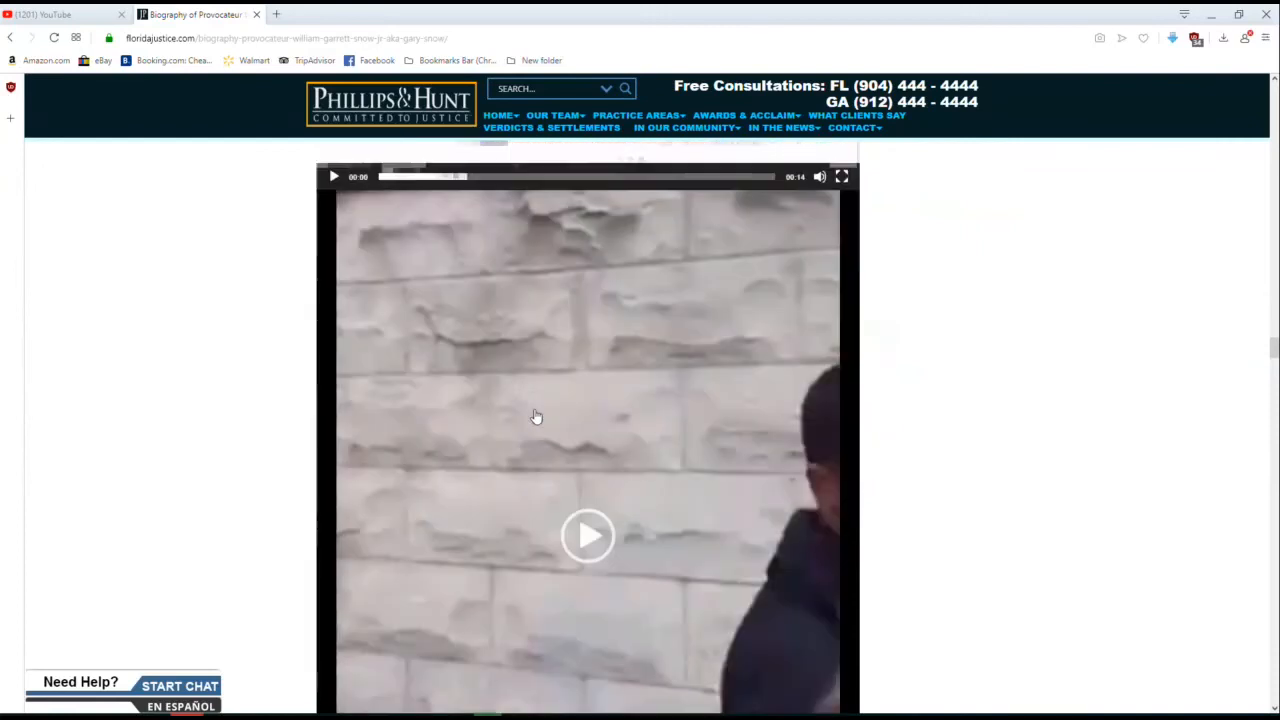
{"action": "scroll", "scroll_direction": "down", "scroll_amount": 3}
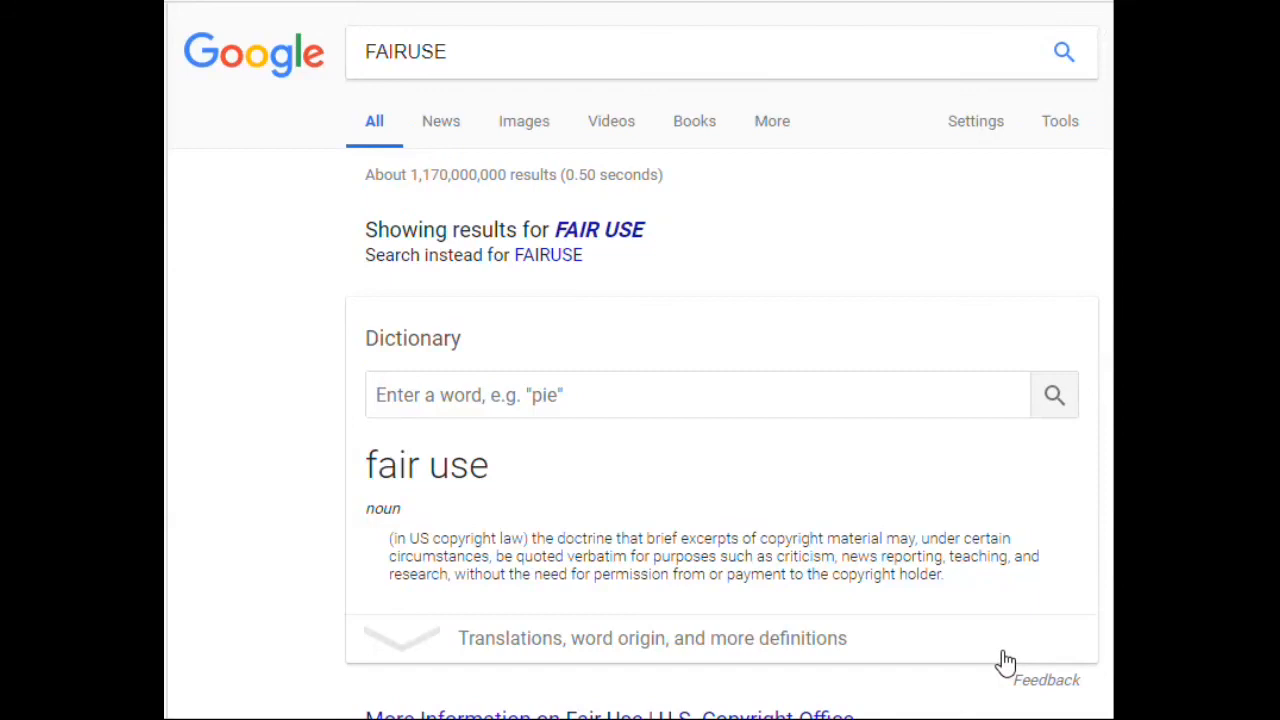
{"action": "mouse_move", "coordinate": [828, 566]}
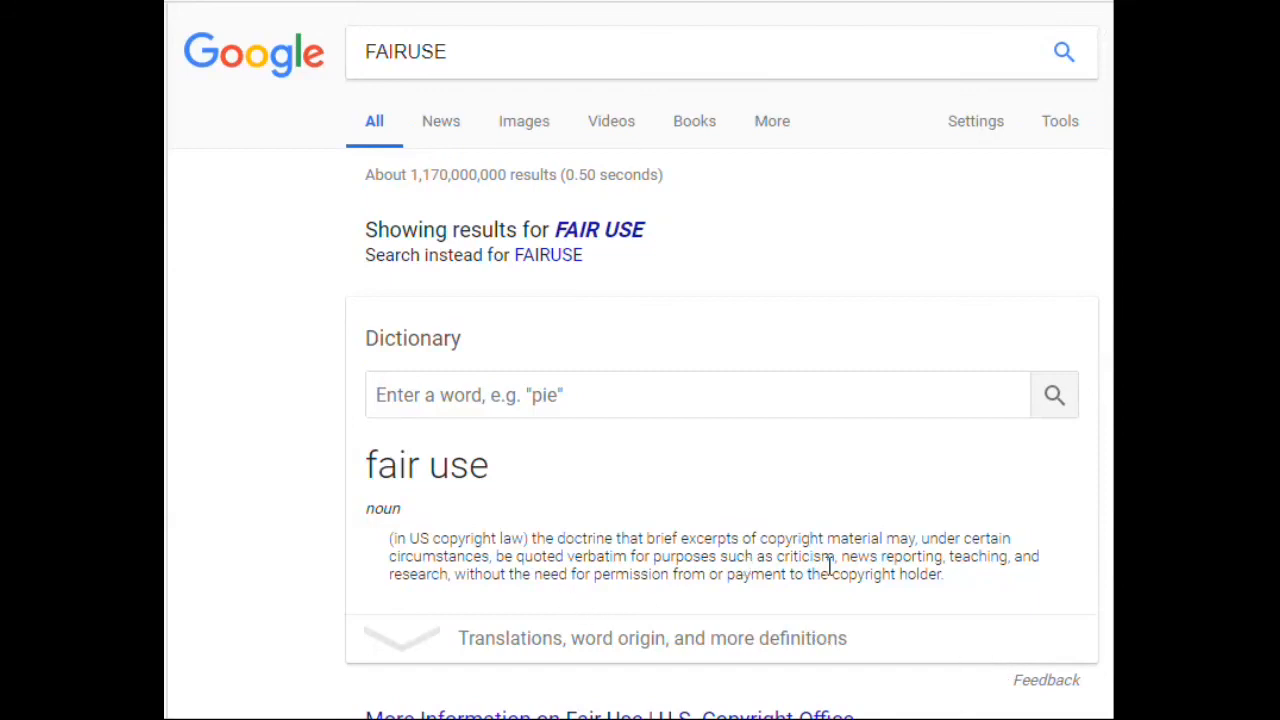